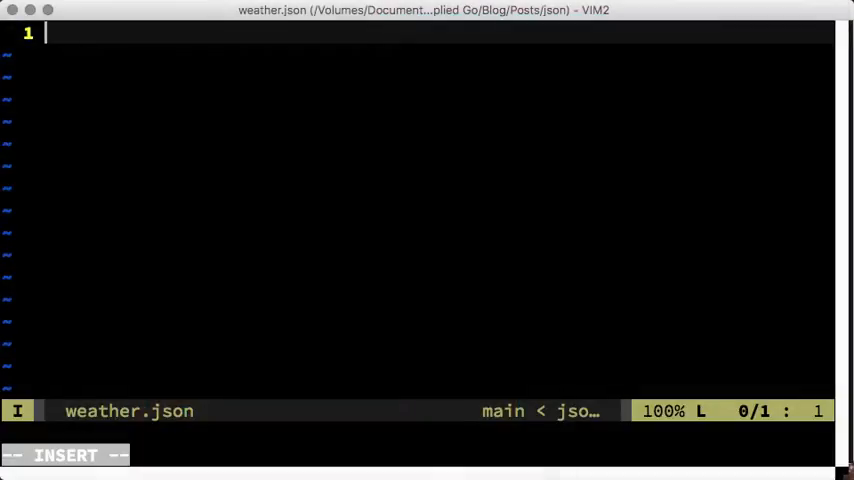
- Write the JSON object with "location": "Zzyzx" and "weather": "sunny" in weather.json
type("{")
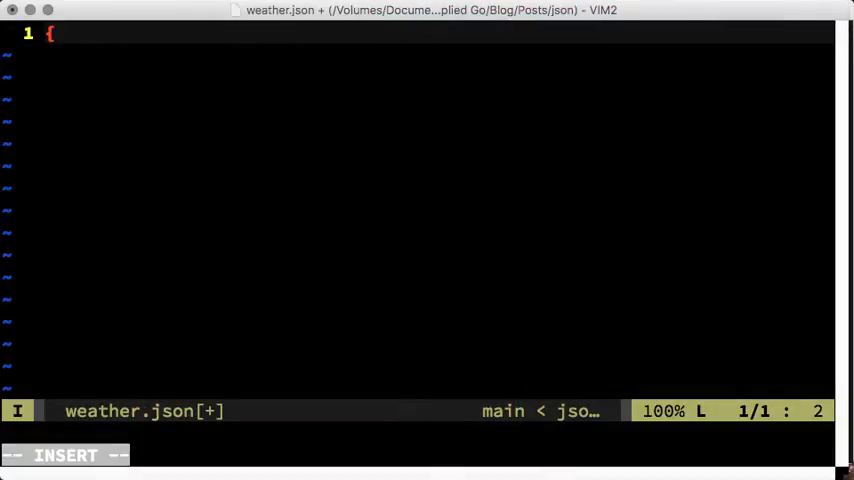
type("\"locat")
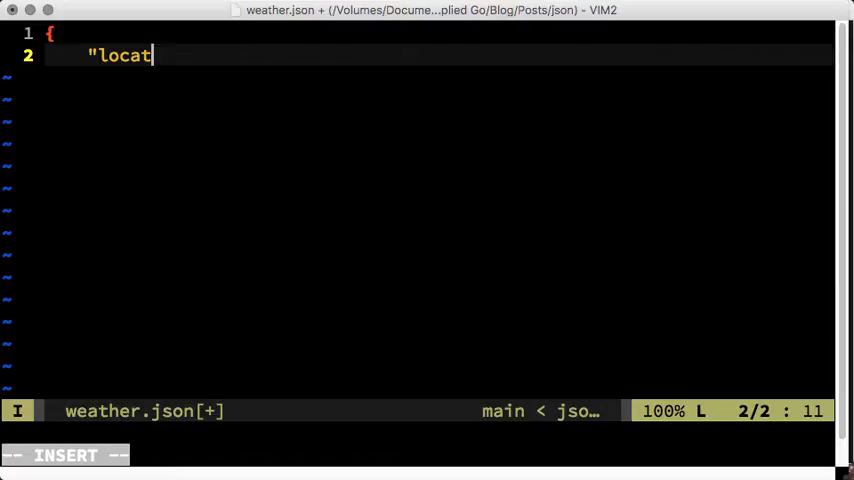
type("ion\": \"")
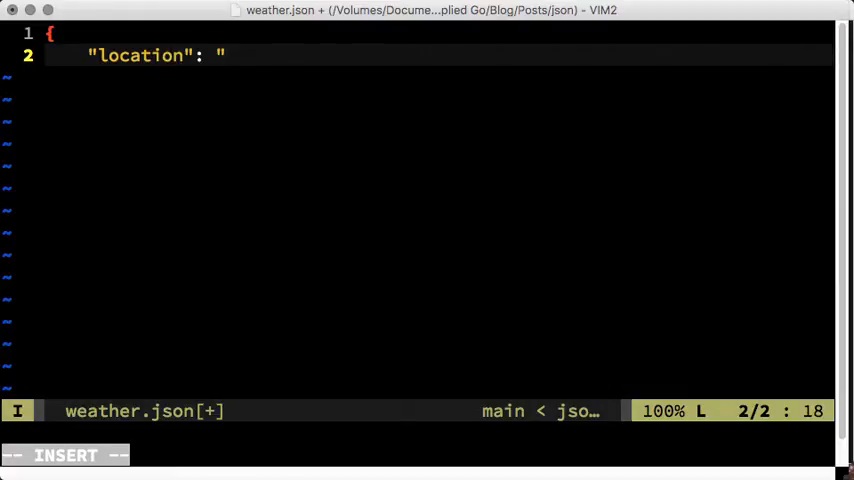
type("Zzyz")
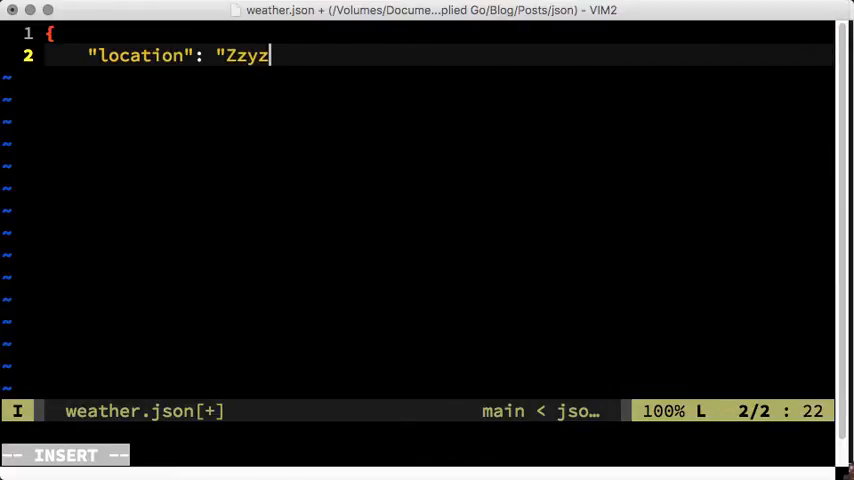
type("x\",")
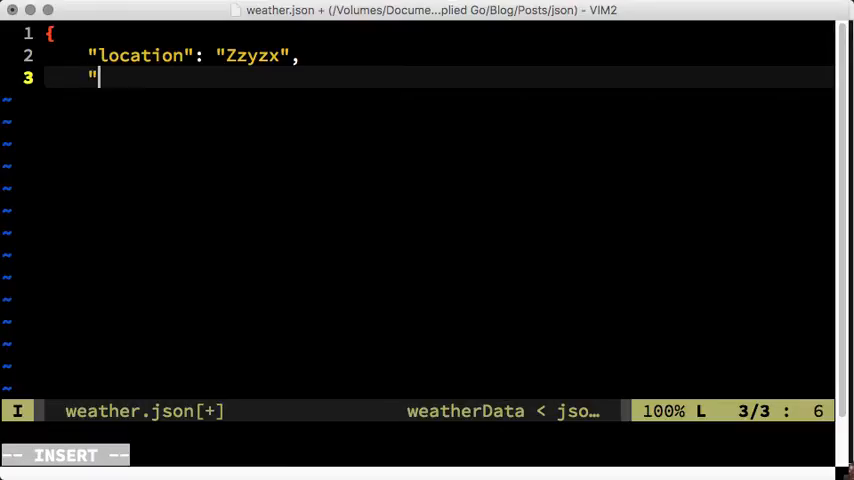
type("weather\":")
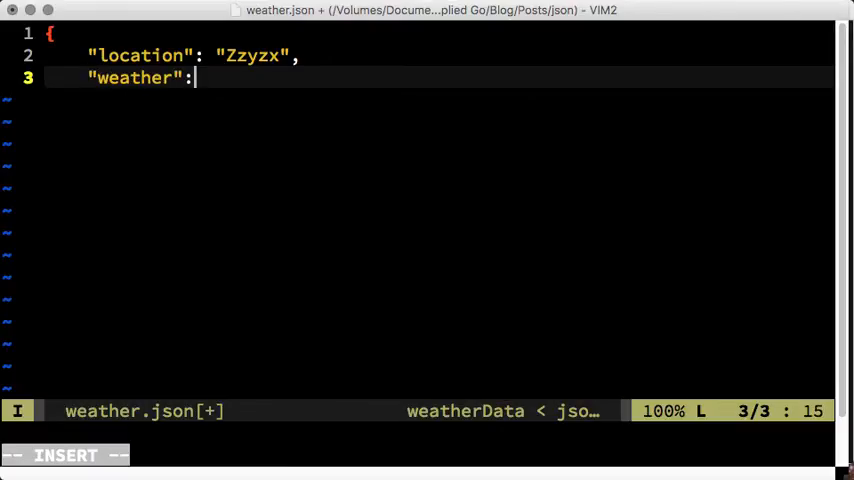
type("\"sunny\"")
type("}")
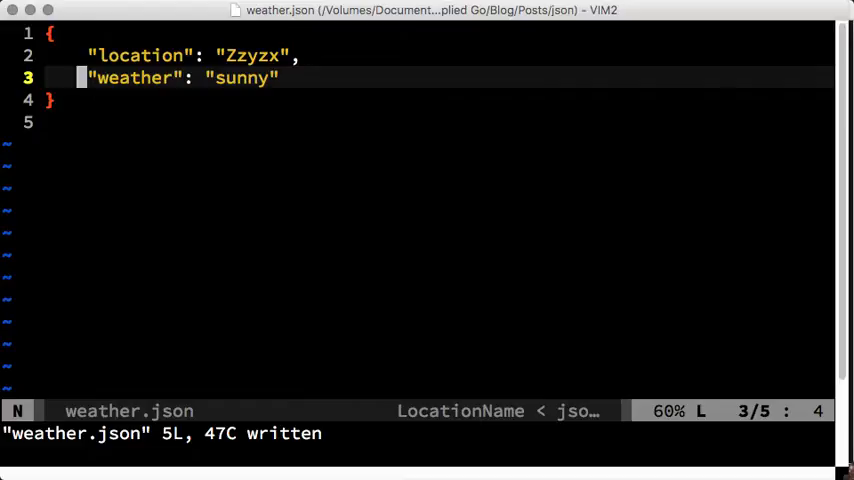
- Add "temperature": 30 and "celsius": true to the JSON object
type("\"temper")
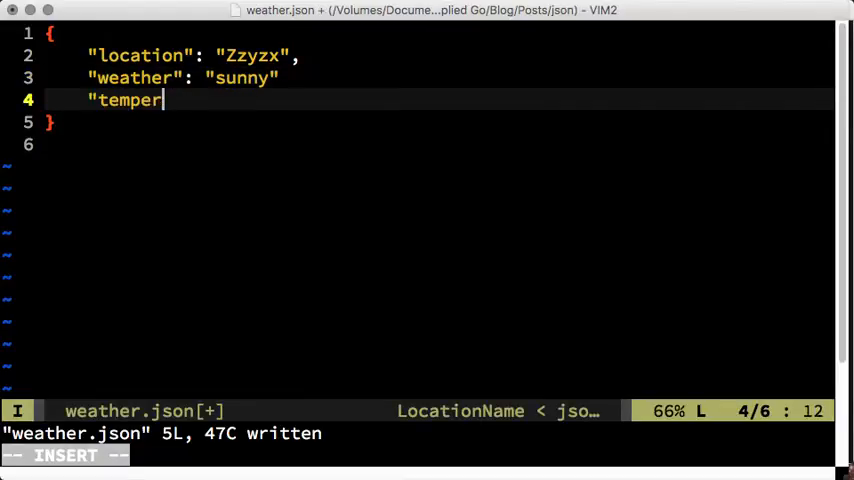
type("ature\":")
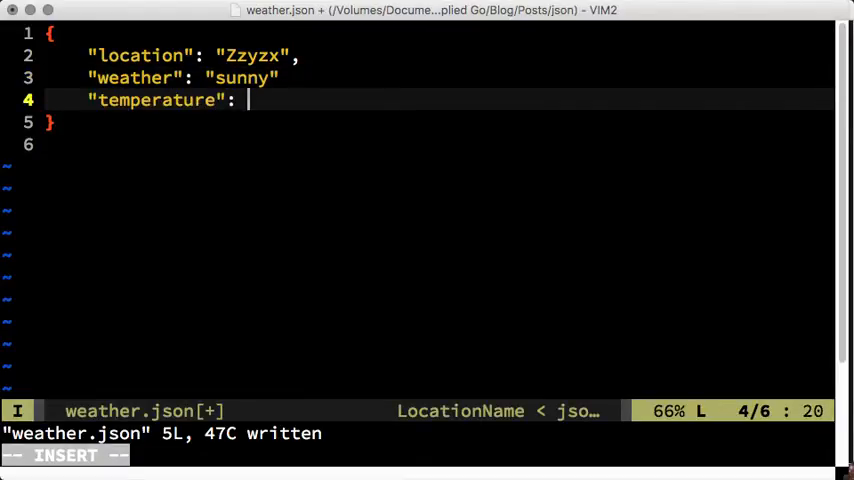
type("30,")
type("\"")
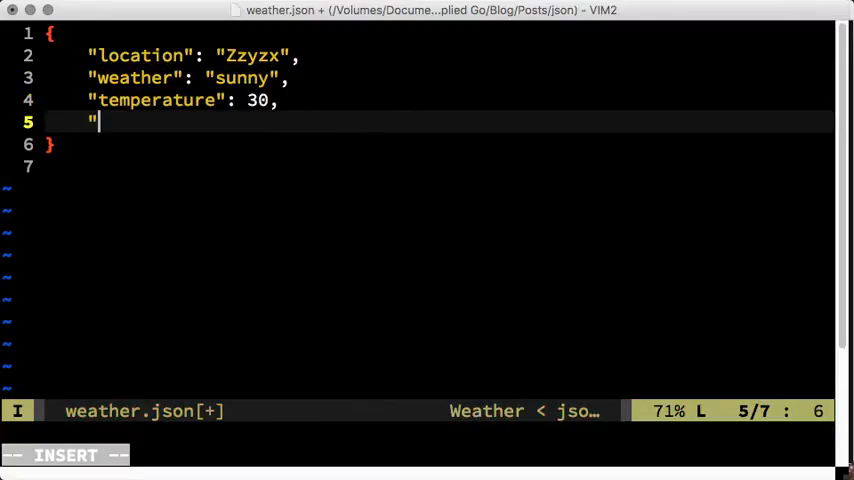
type("celsius\": true,")
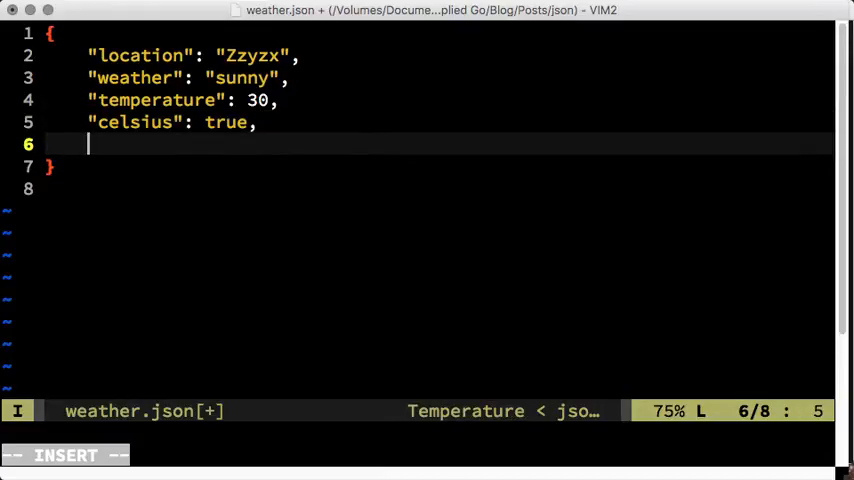
- Add a "temp_forecast" array holding 27, 25, 28
type("\"temp_fore")
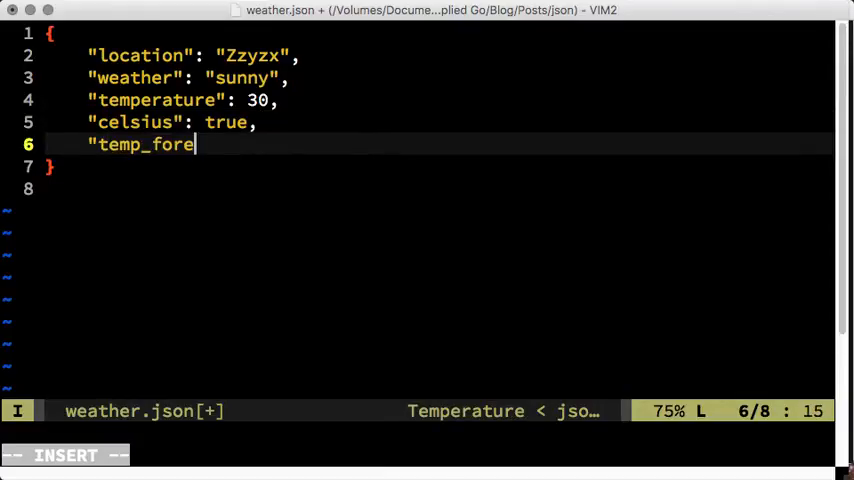
type("cast\":")
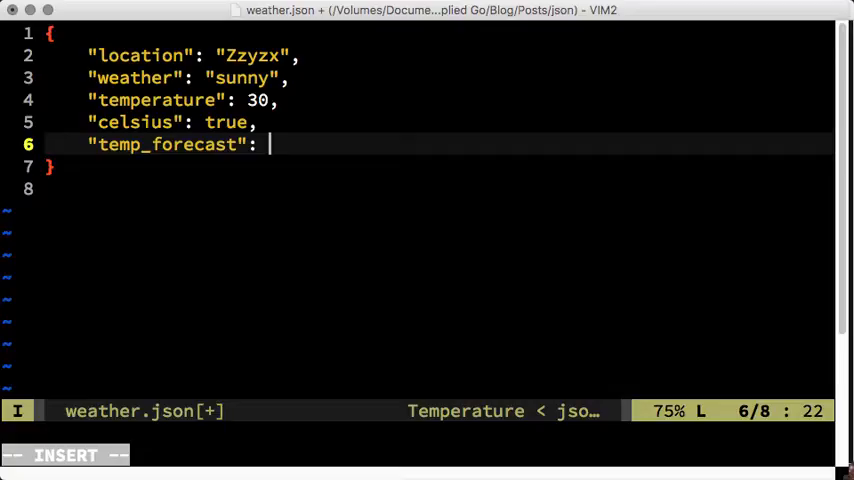
type("[ 27,")
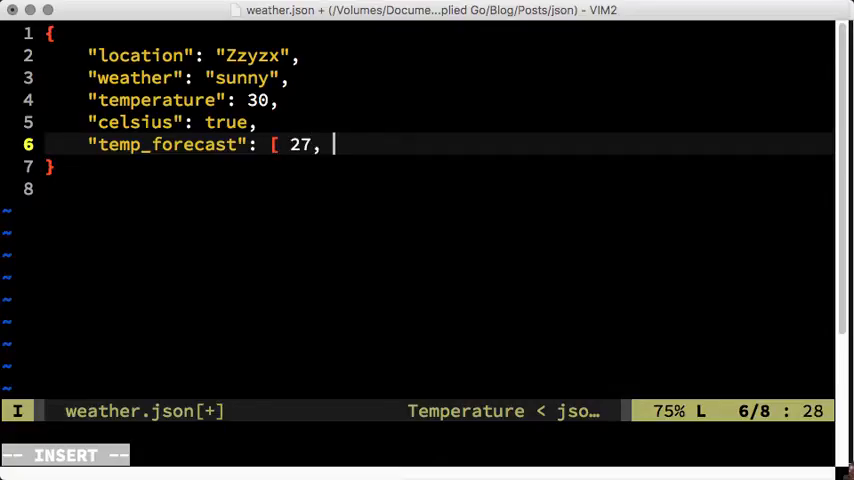
type("25, 28")
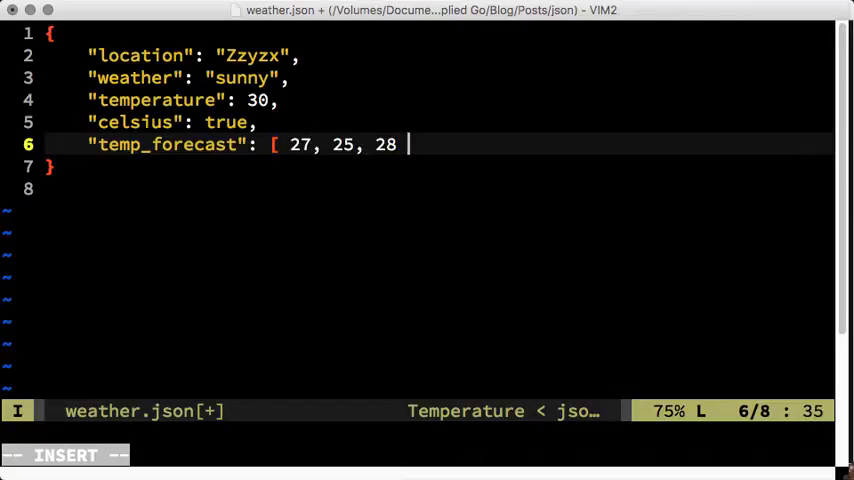
type("],")
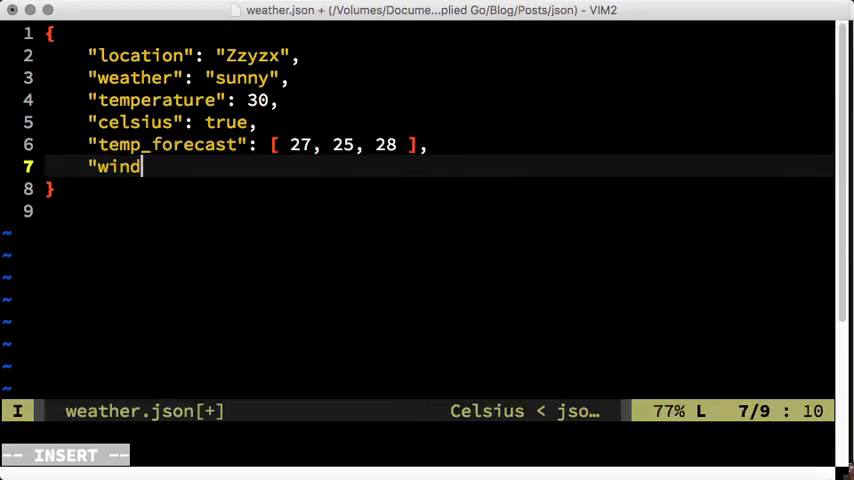
- Add a nested "wind" object with direction "NW" and speed 15, leaving insert mode
type("\": {")
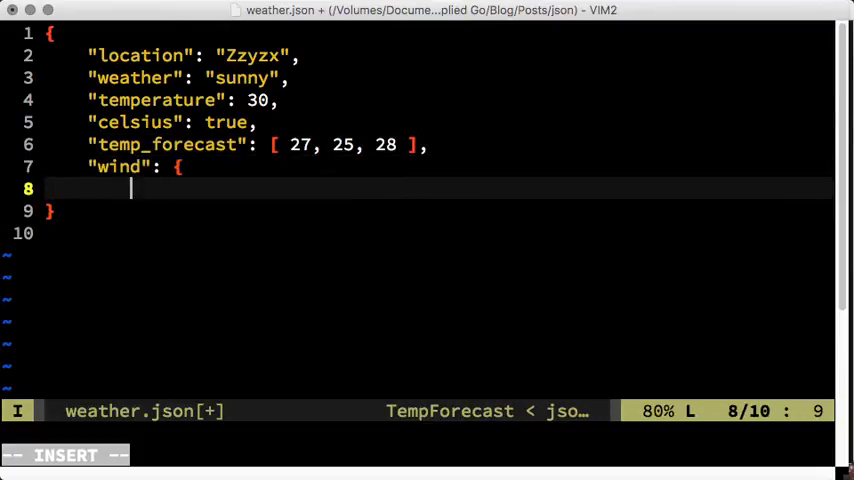
type("\"direction\": \"NW\",")
type("\"speed:")
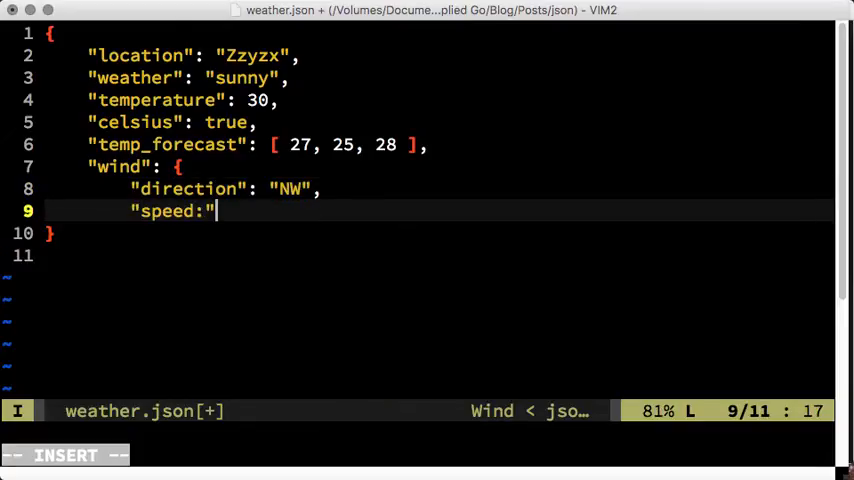
type(": 15")
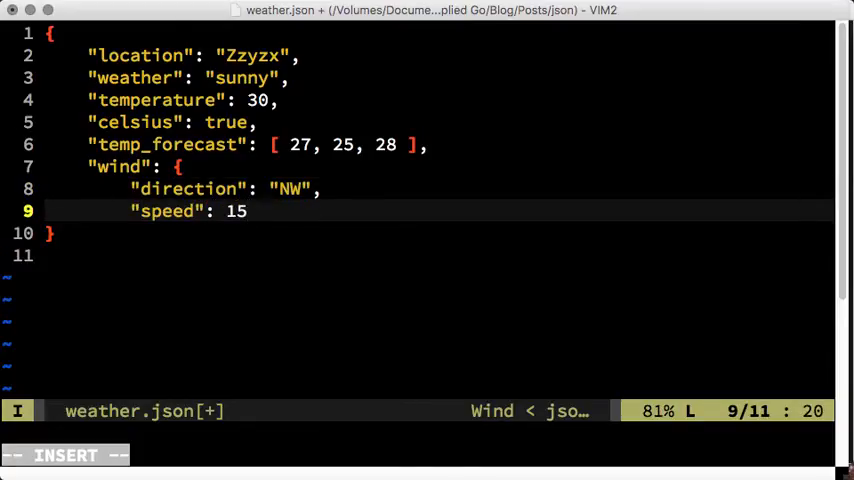
key("Escape")
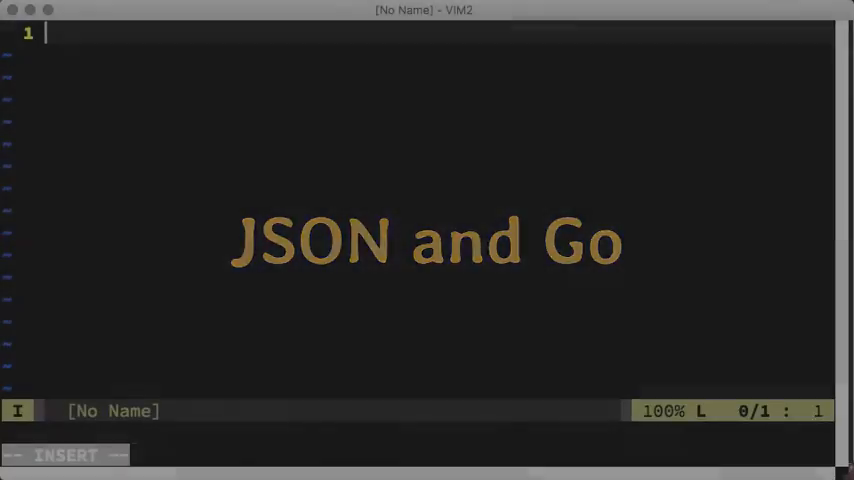
- Write package main and a weatherData struct with a locationName string field
type("package main")
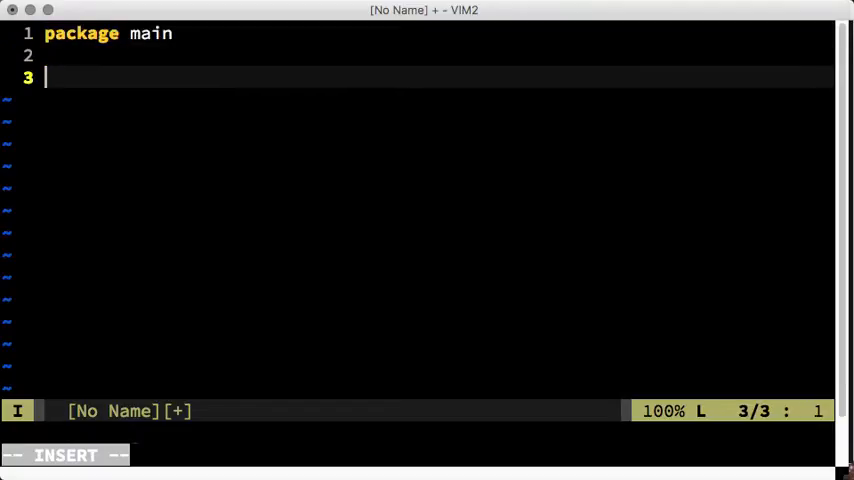
type("type weatherData struct {")
type("locat")
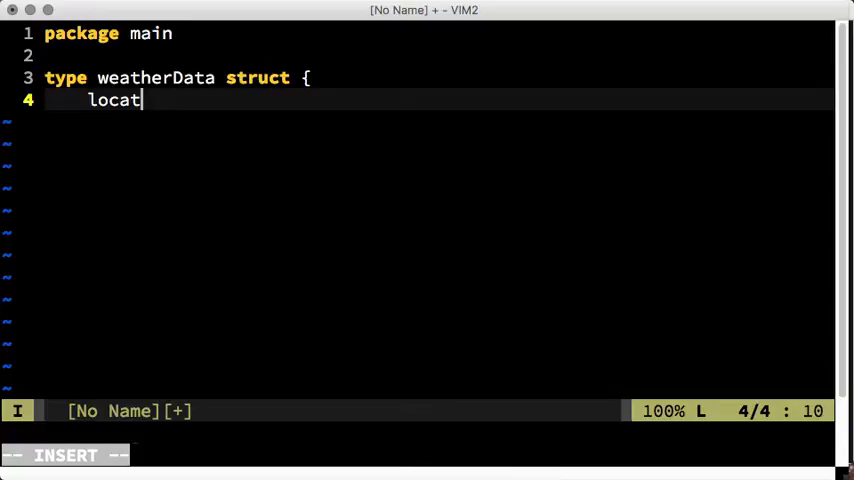
type("ionName string")
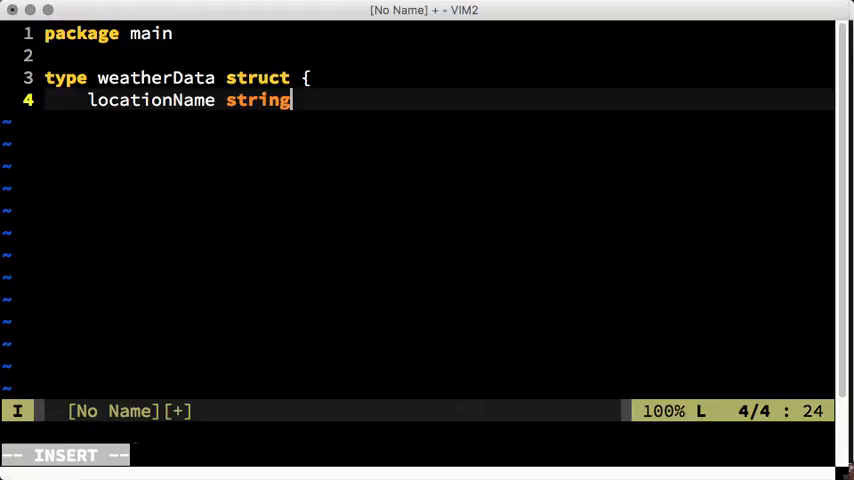
key("Escape")
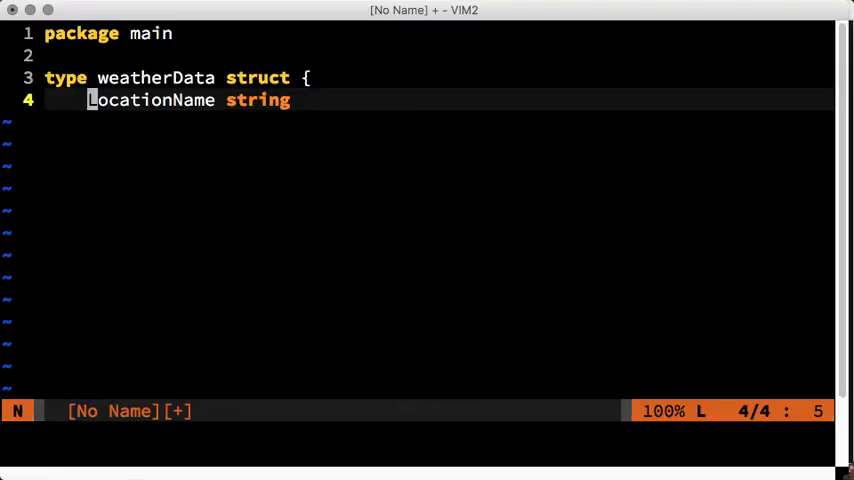
- Tag LocationName with `json: locationName` and add Weather string `json: weather`
key("A")
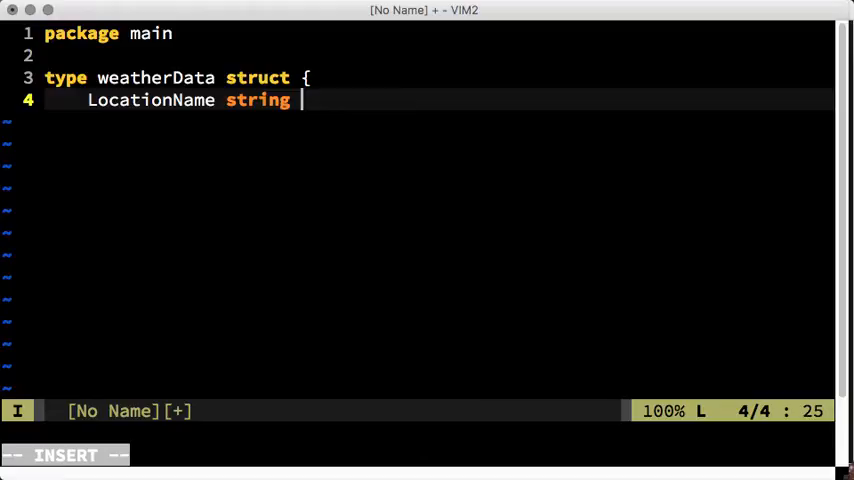
type("`json")
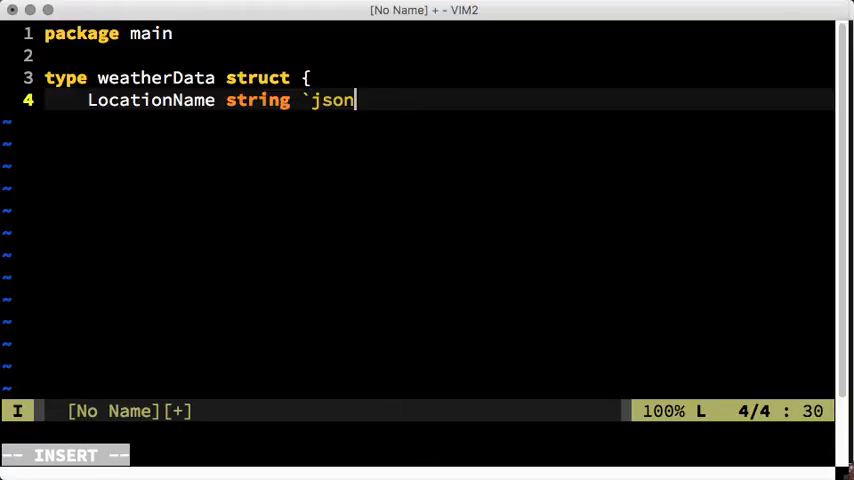
type(": loc")
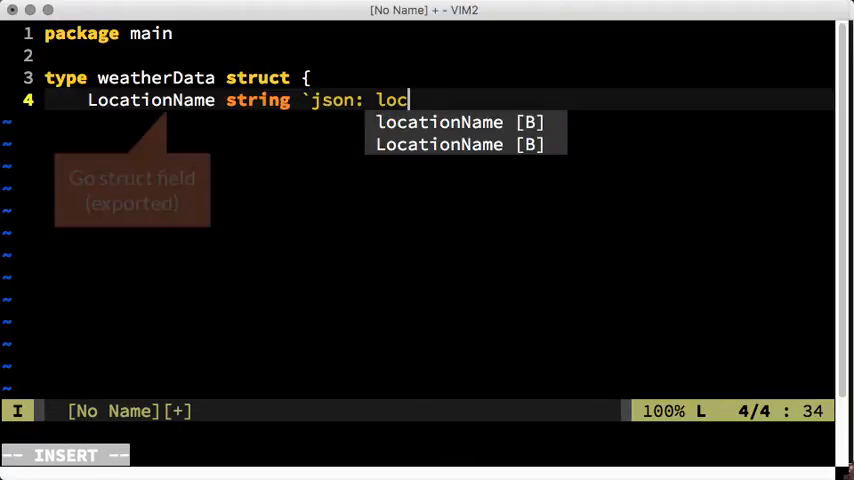
type("ationName")
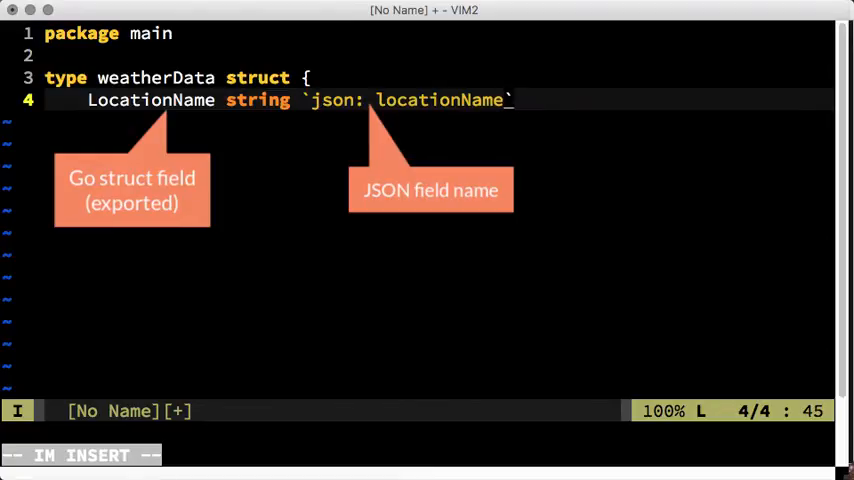
type("Weather")
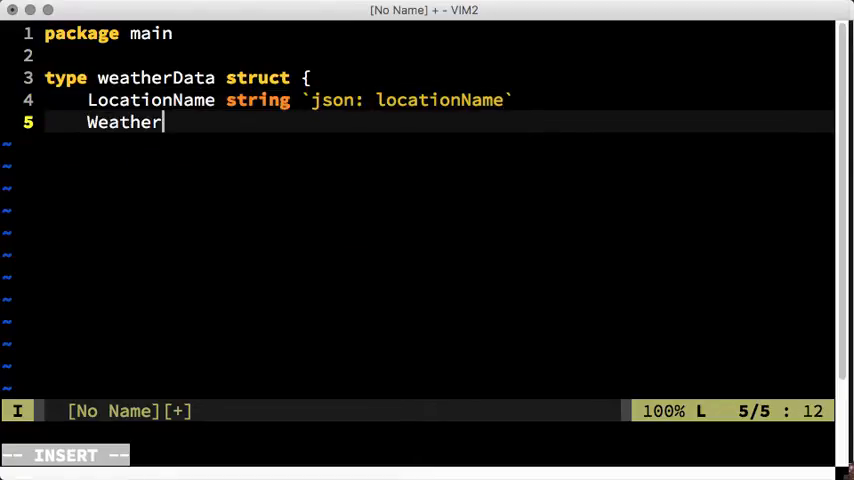
type("string `json:")
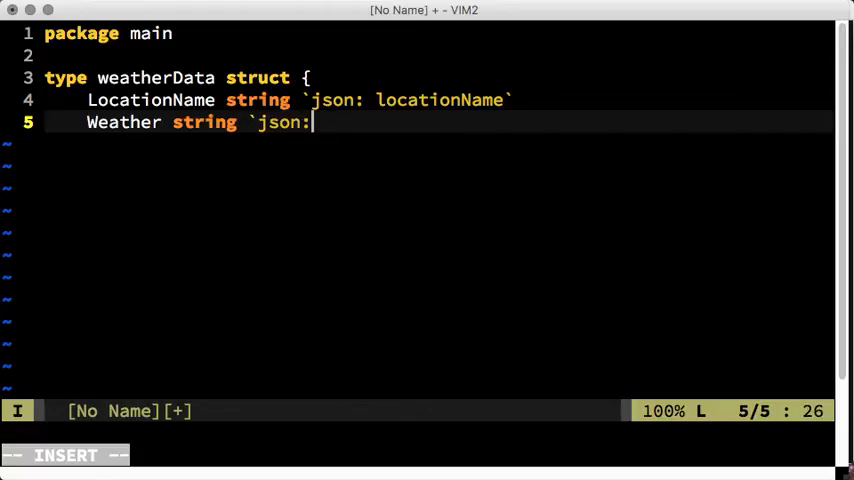
type("weather`")
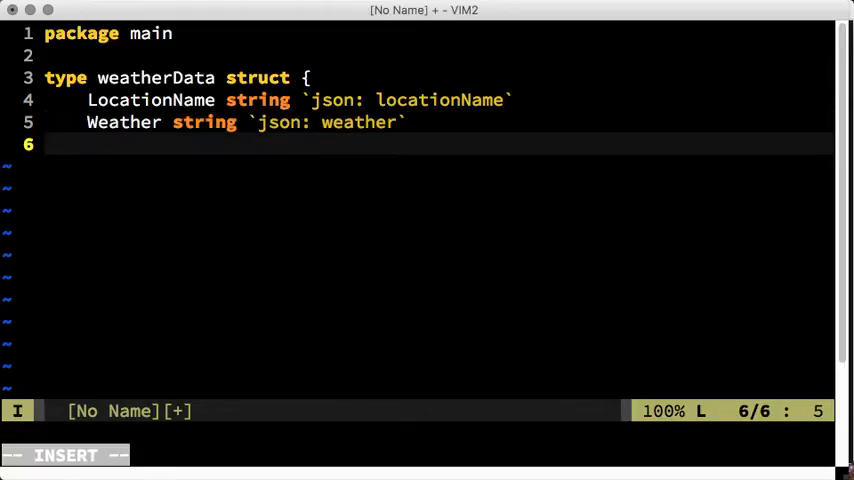
- Add Temperature int `json: temperature` and Celsius bool `json: celsius` fields
type("Temperature int")
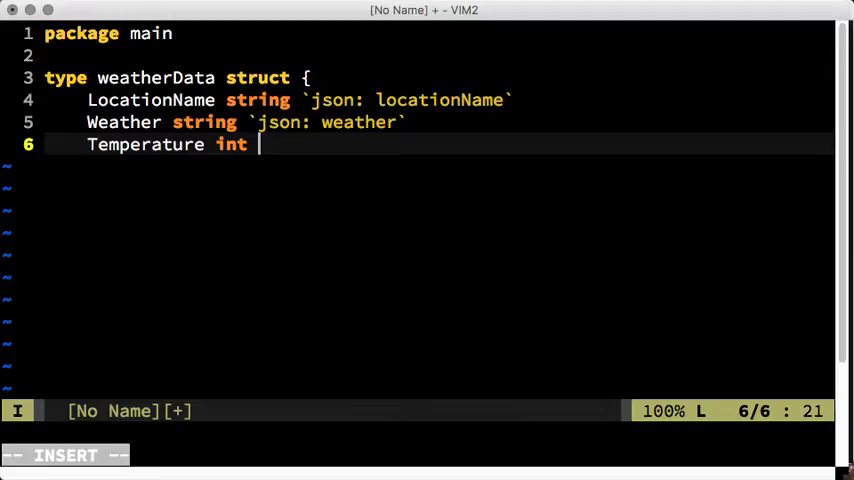
type("`json: temperature`")
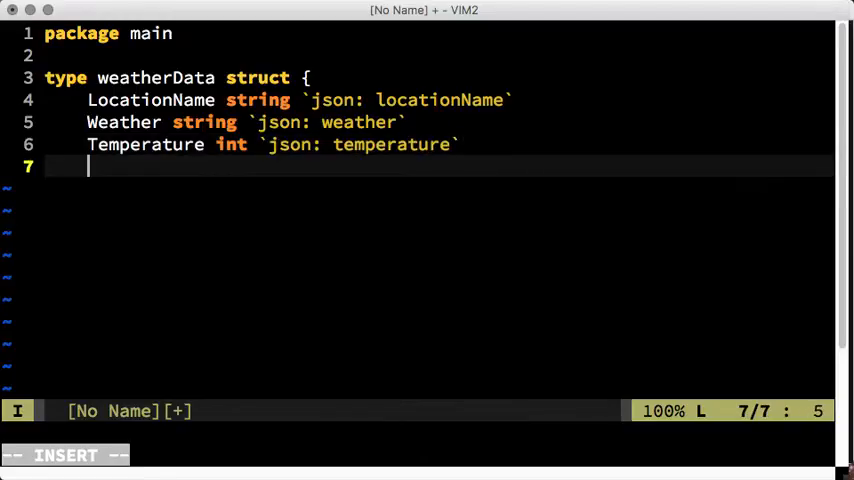
type("Celsius bool `")
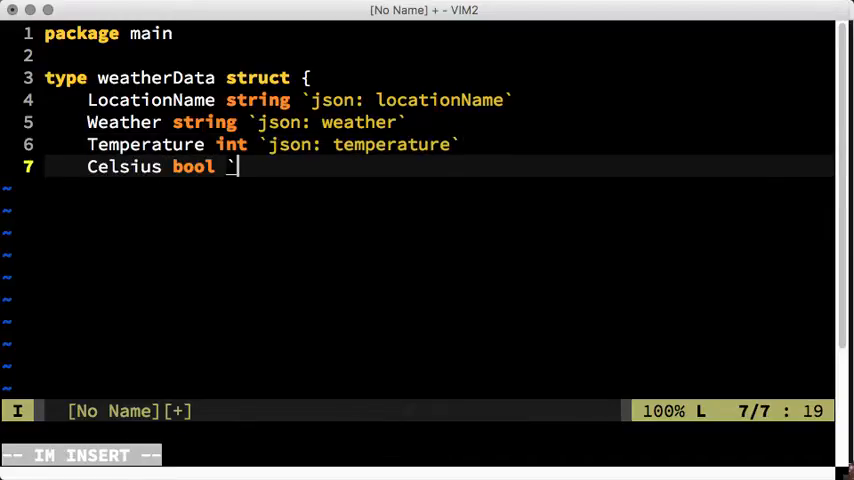
type("`json: celsius`")
type("TempForecast")
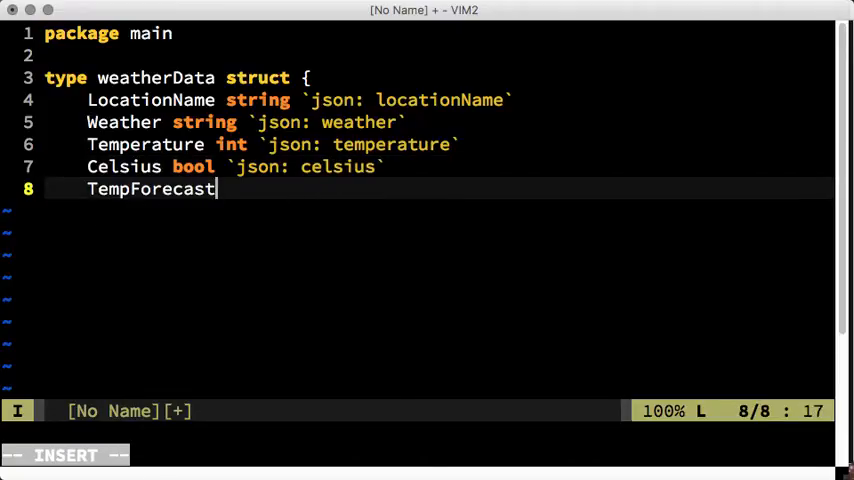
- Add TempForecast []int `json: temp_forecast` and Wind windData `json: wind` fields
type("[]int `")
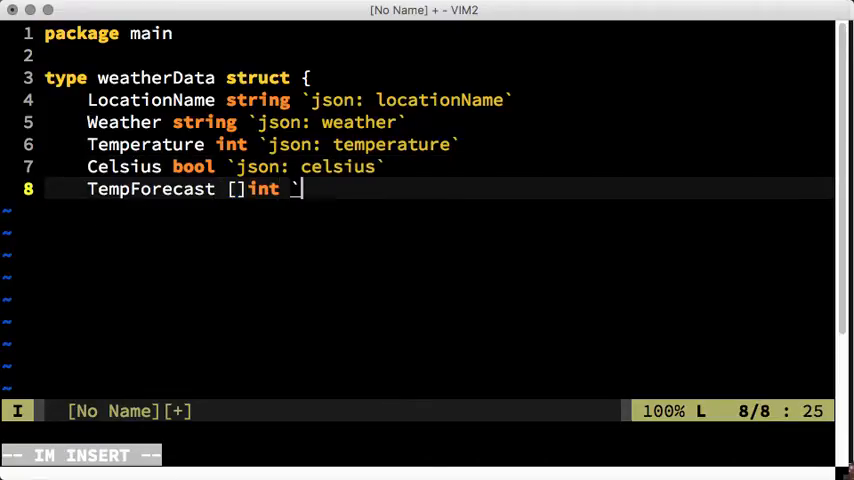
type("`json: temp_forecast`")
type("Wind w")
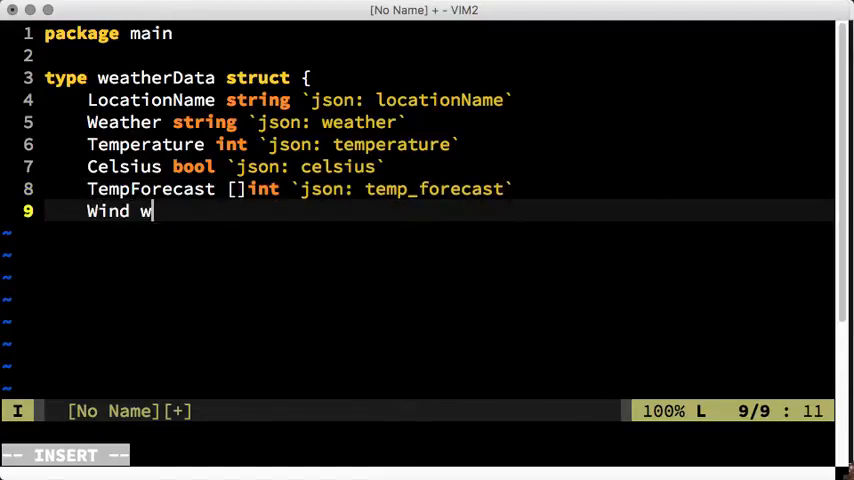
type("indData `json:")
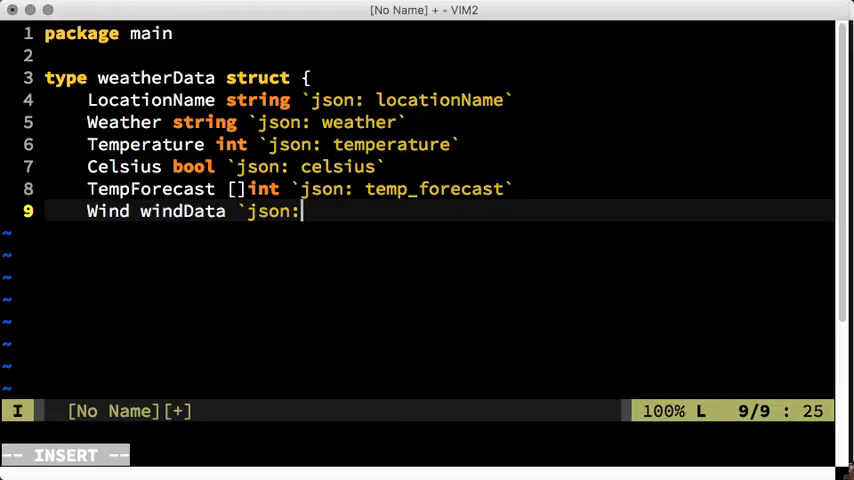
type("wind`")
type("}")
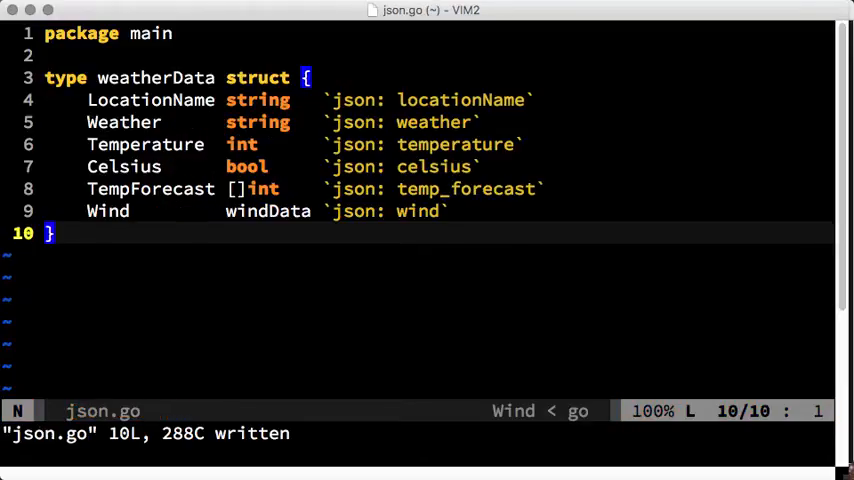
- Write a windData struct with Direction string and Speed int fields tagged direction and speed
type("type W")
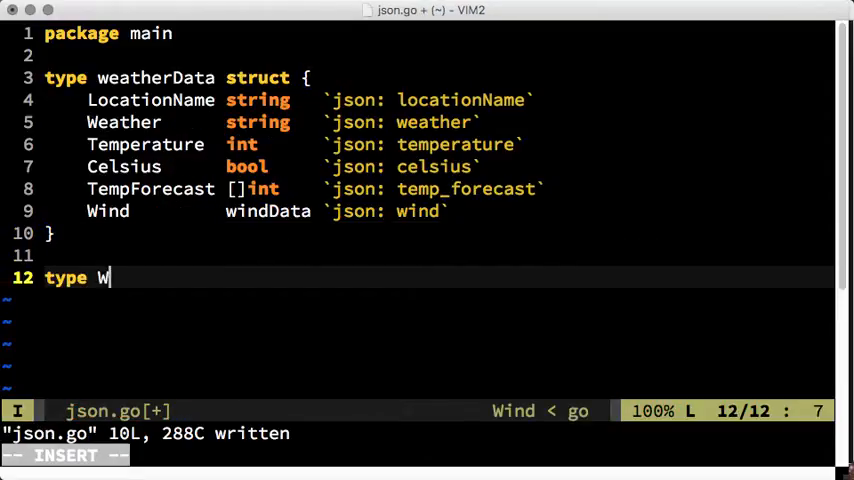
type("indData struct {")
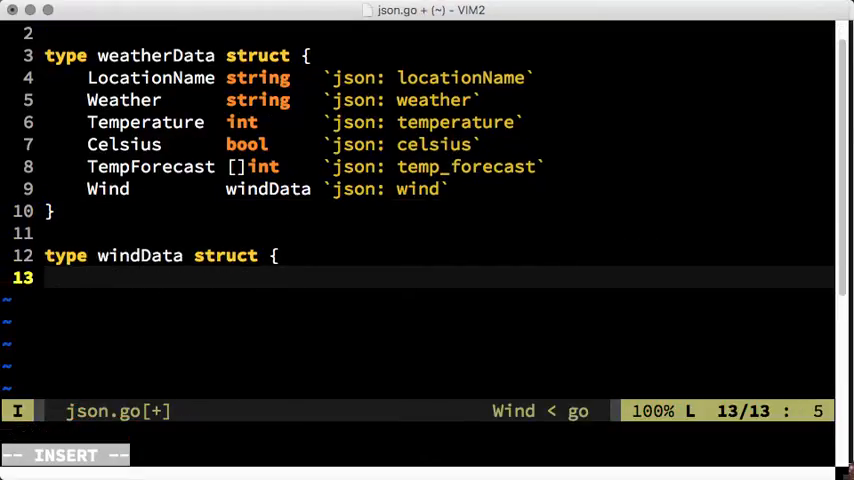
type("Direction string `json: direction")
type("Speed int")
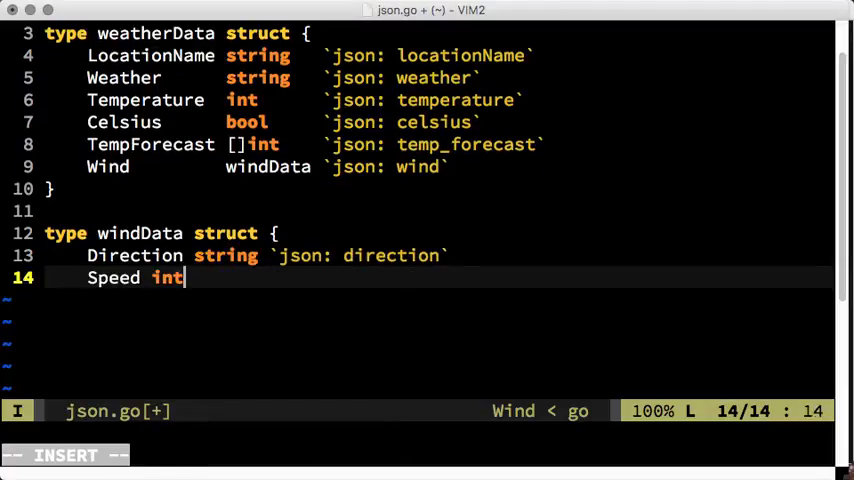
type("`json: speed`")
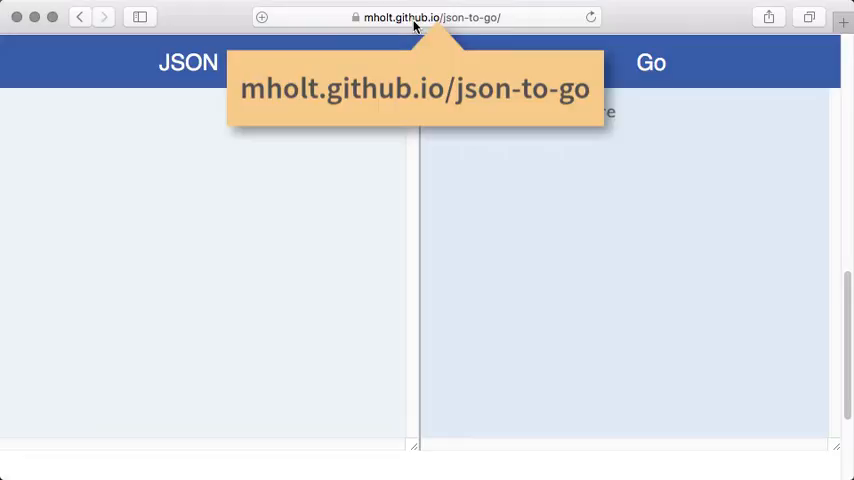
mouse_move(508, 22)
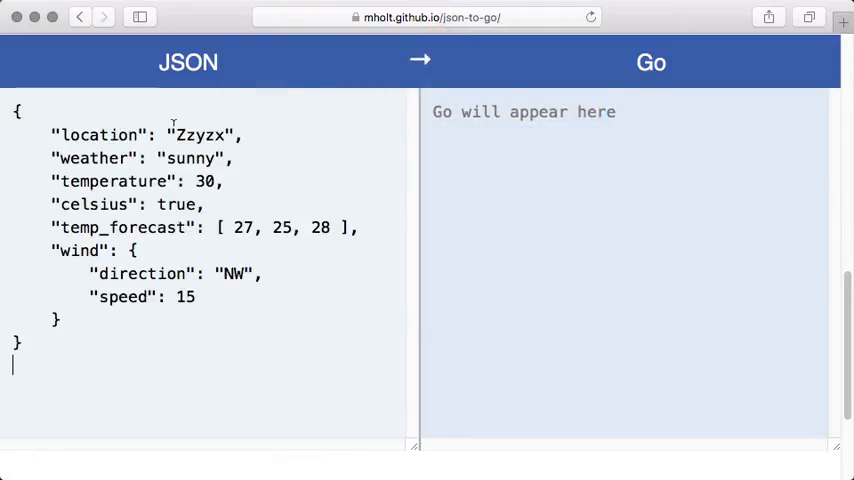
- Switch to the JSON-to-Go converter page in Safari
left_click(418, 60)
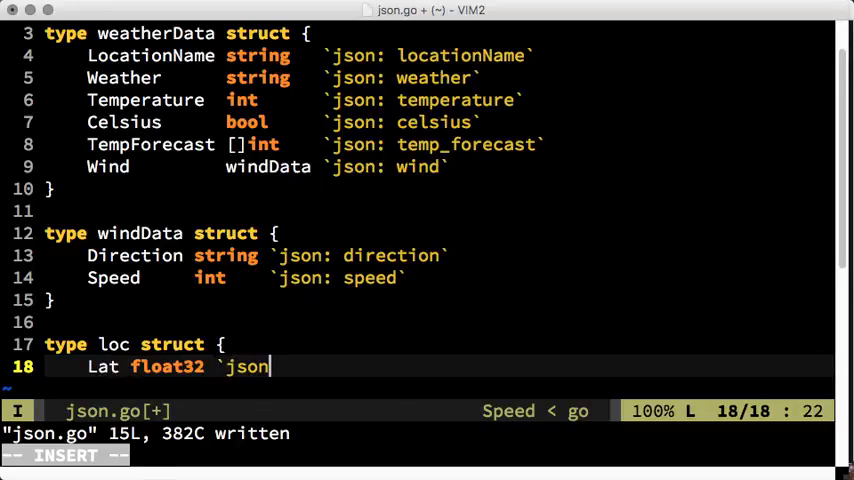
- Finish the loc struct's Lat and Lon float32 fields tagged lat and lon, then begin a func line
type(": lat`")
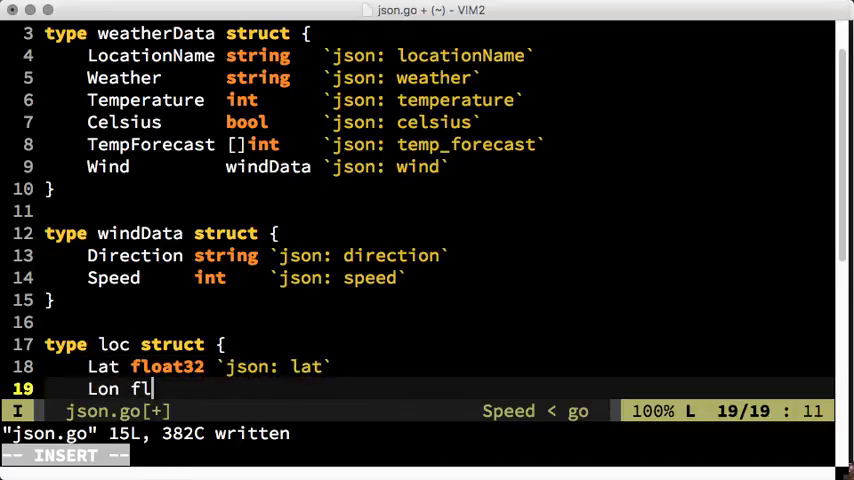
type("oat32 `json: lon`")
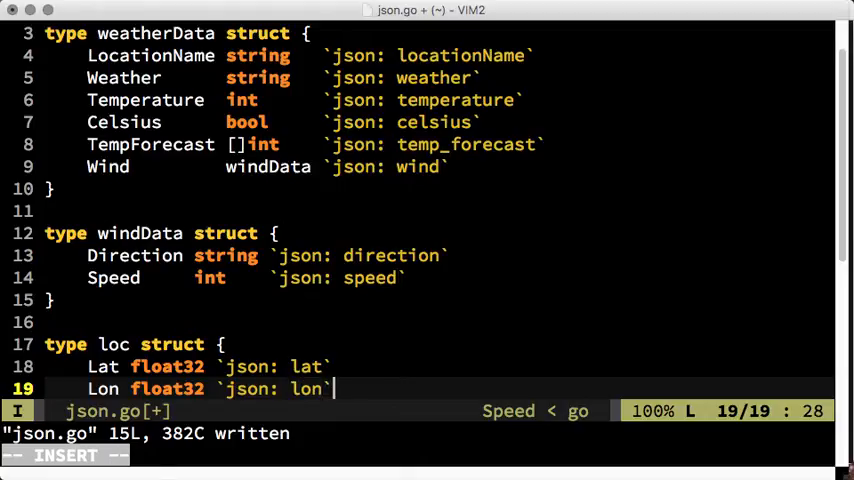
type("func")
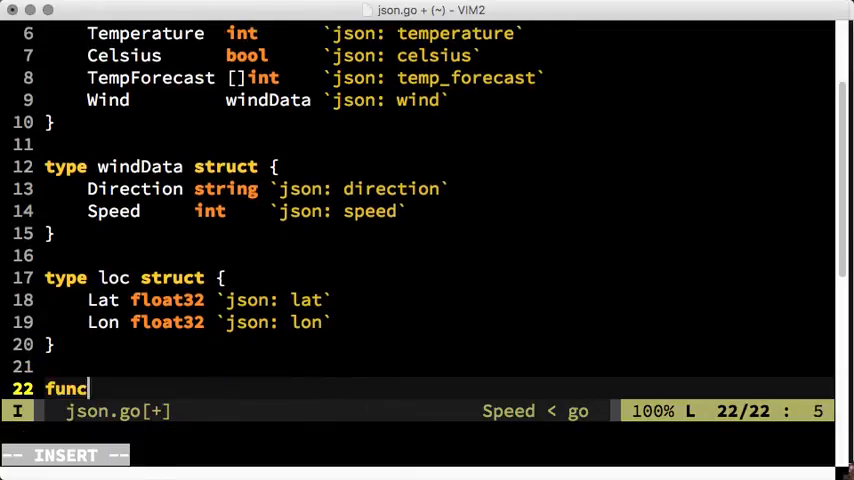
- Declare weatherHandler(w http.ResponseWriter, r *http.Request) and create location := loc{}
type("weatherHandler(w http.")
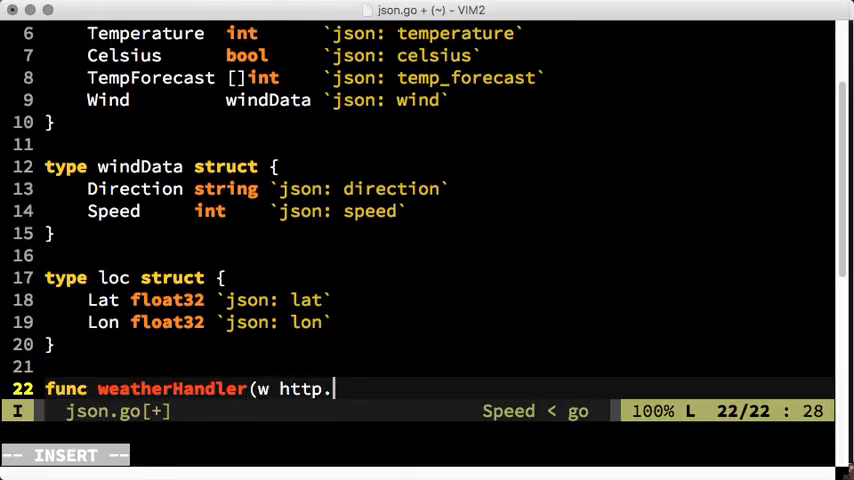
type("ResponseWriter, r*")
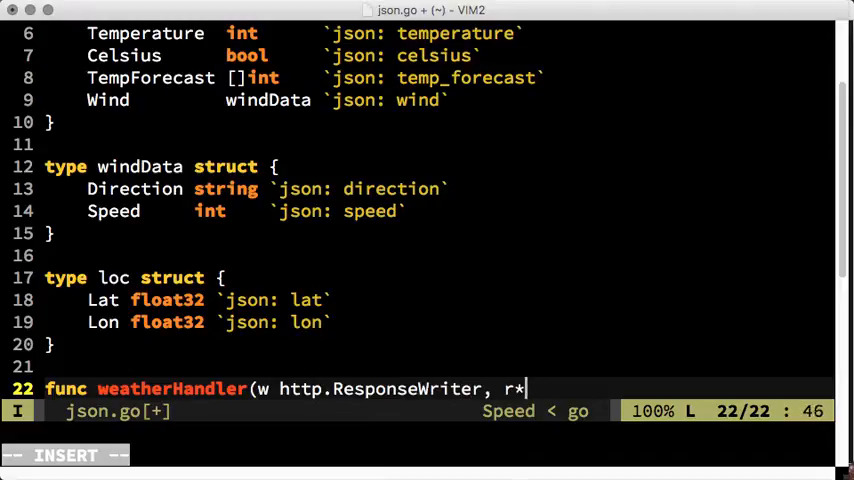
type("http.Request) {")
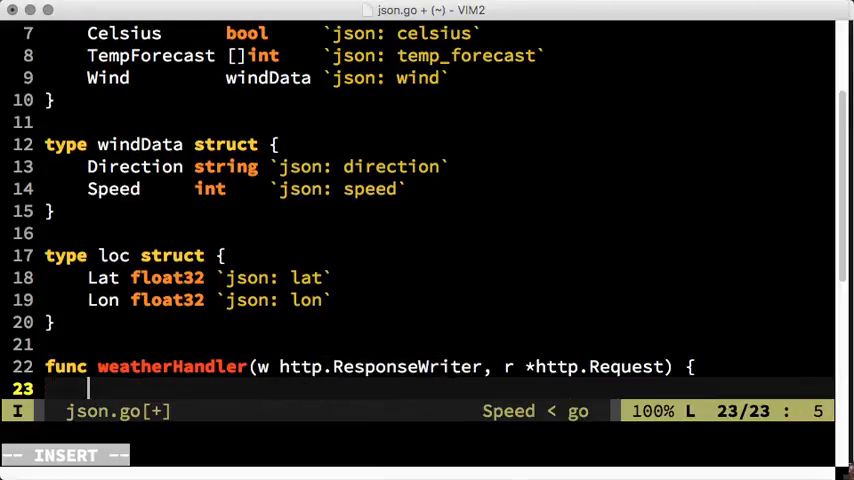
type("location")
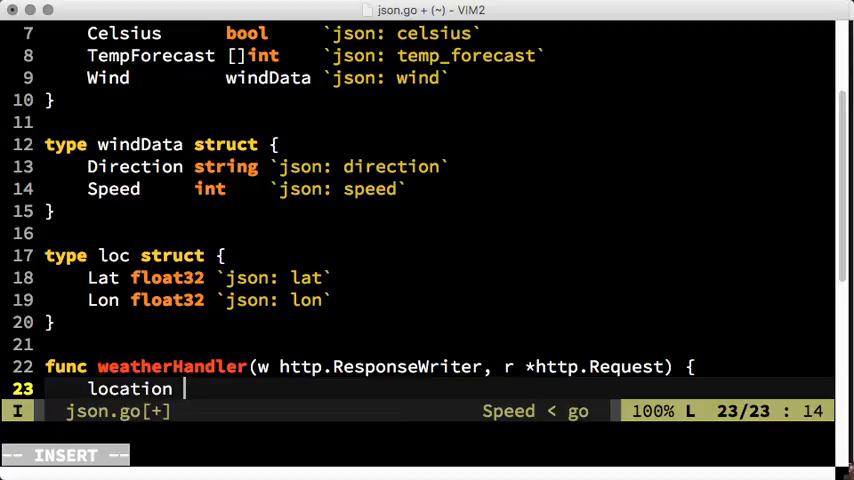
type(":= loc{")
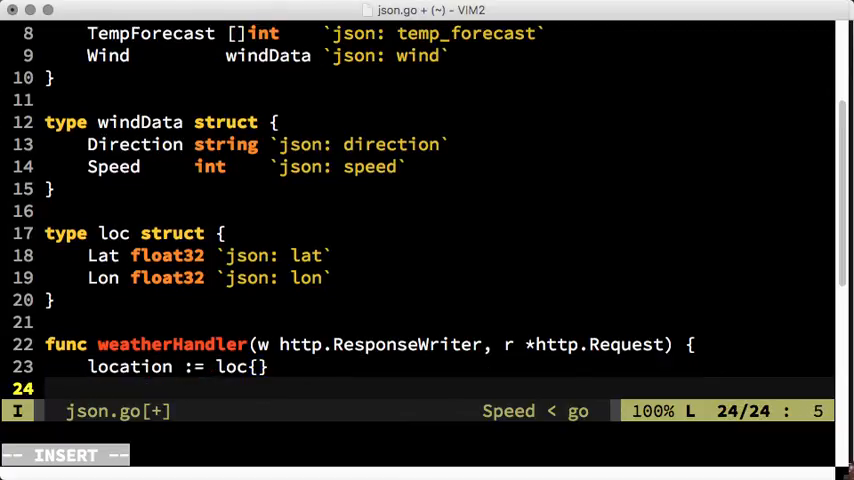
- Read the request body with jsn, err := ioutil.ReadAll(r.Body)
type("j")
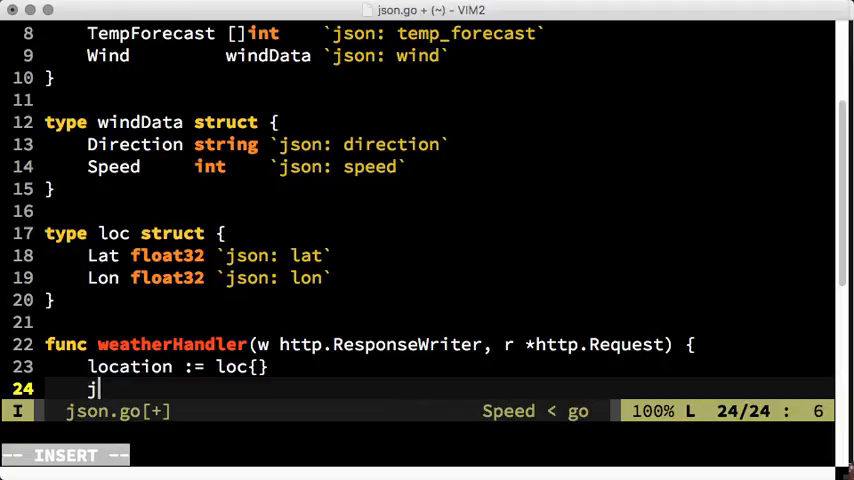
type("sn, err :=")
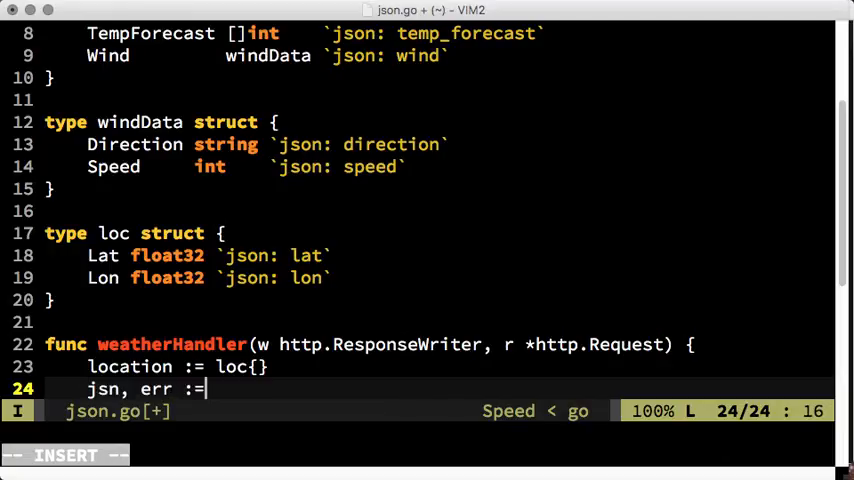
type("ioutil")
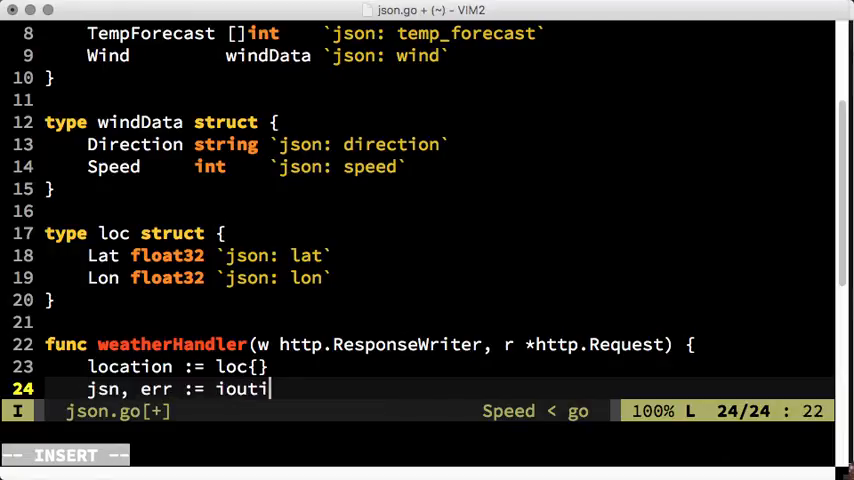
type(".ReadAl")
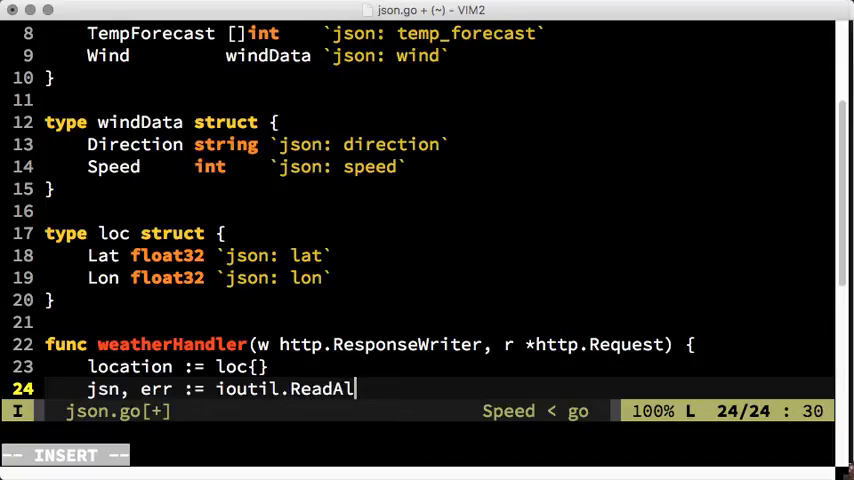
type("l(")
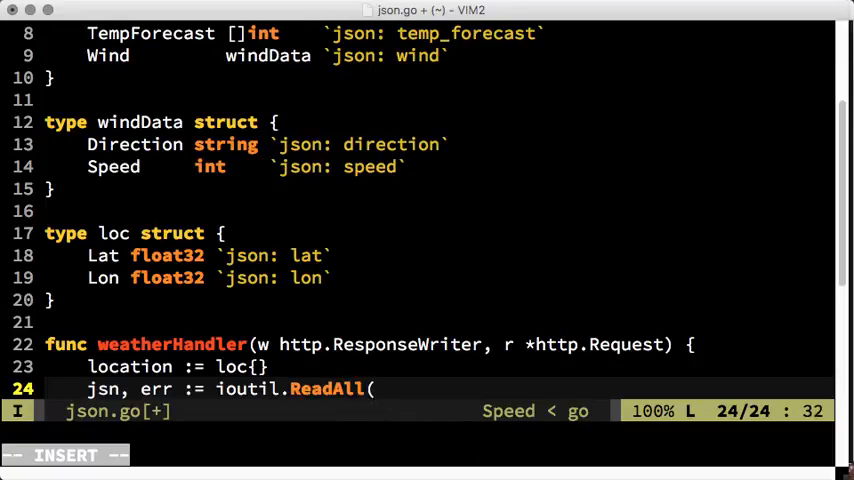
type("r.Body)")
type("if err != nil {")
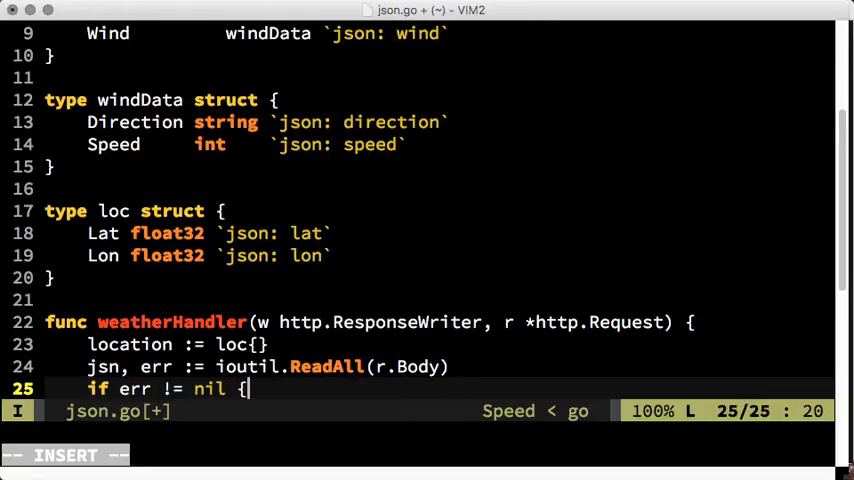
- Log fatally with "Error while reading r.Body: " when the read fails
type("log.Fatal(\"Err")
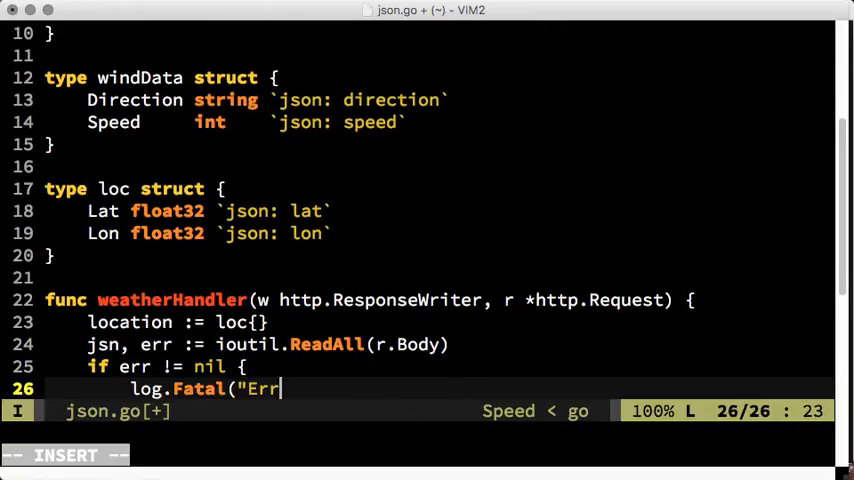
type("or while reading")
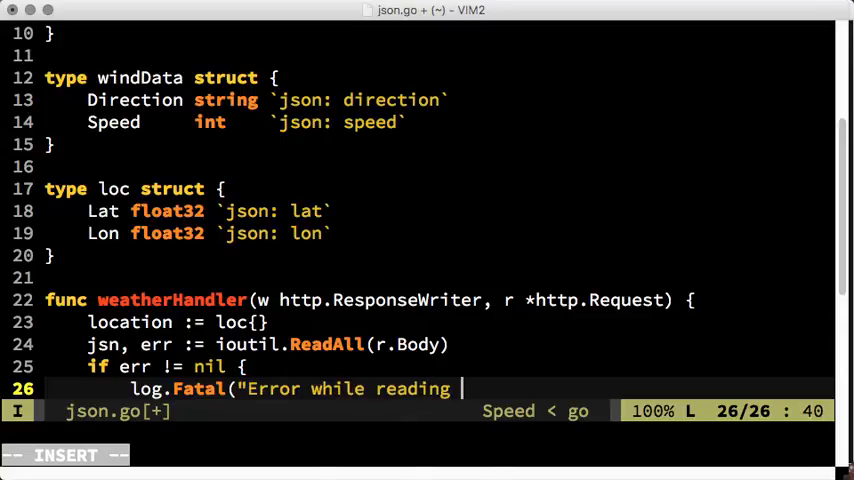
type("r.Body: \", err")
type("}")
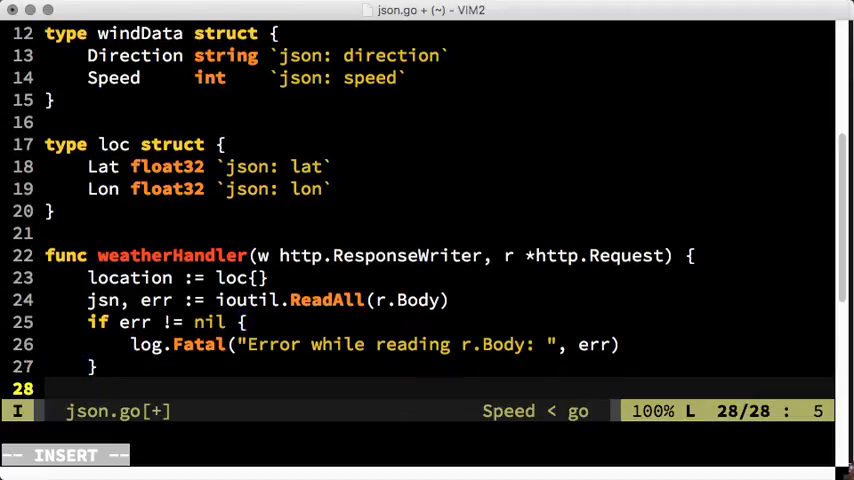
- Decode the body with err = json.Unmarshal(jsn, &location)
type("err = json")
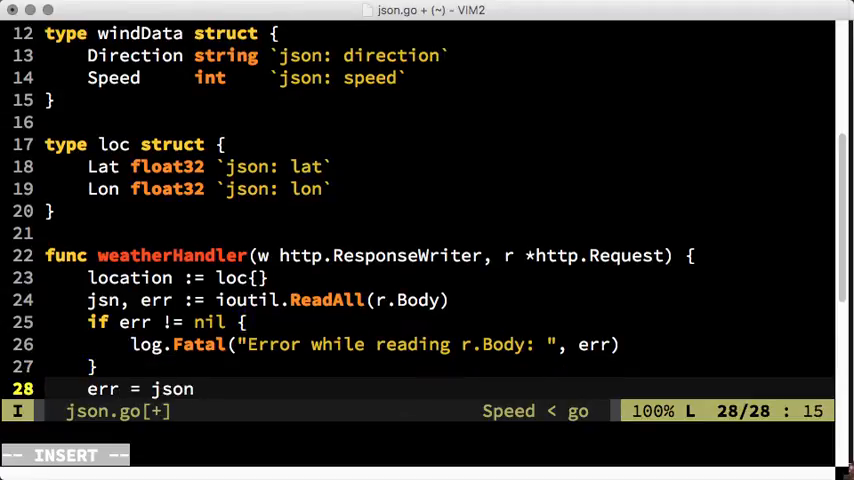
type(".Unmarshal(jsn")
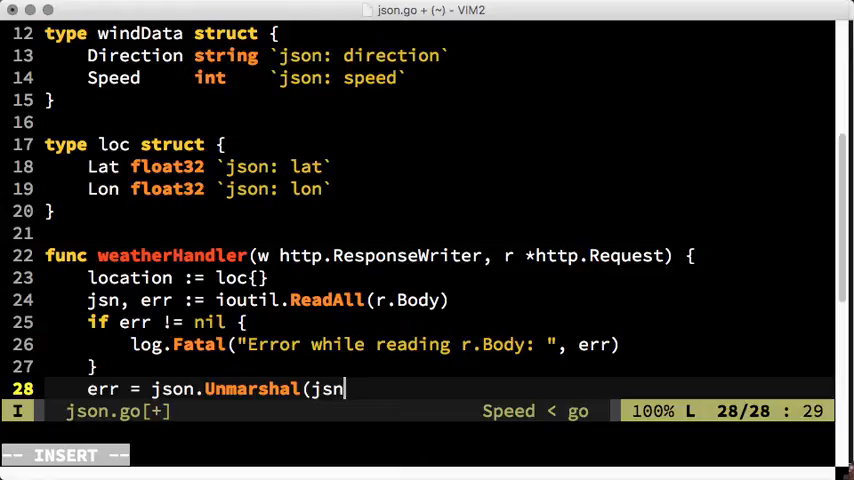
type(", &location)")
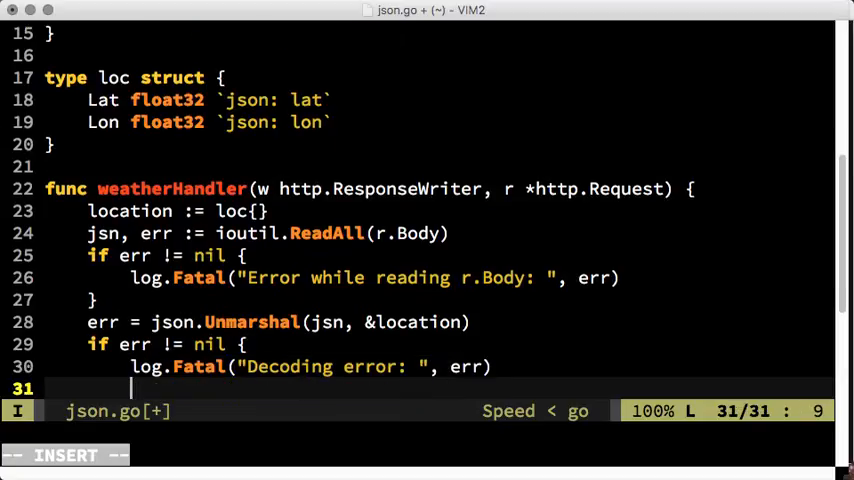
- Log the decoded value with log.Printf("Received: %v\n", location)
type("log.Printf.")
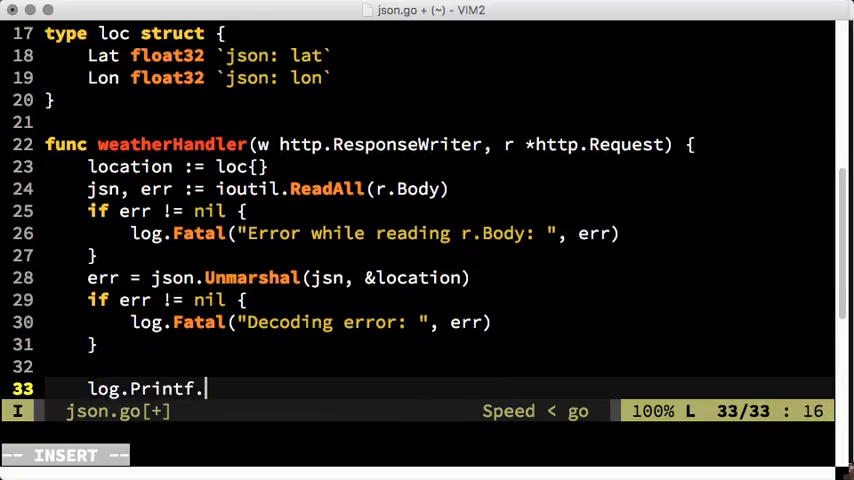
type("(\"Received: %v")
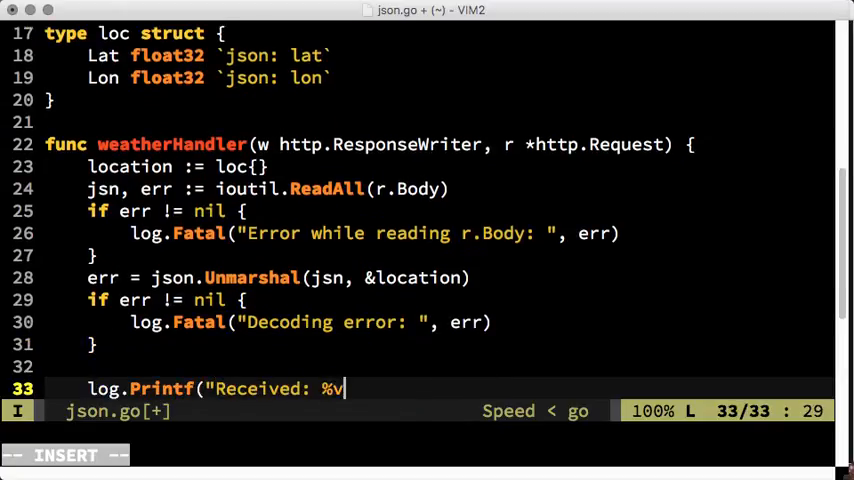
type("\\n\", location")
type("weather")
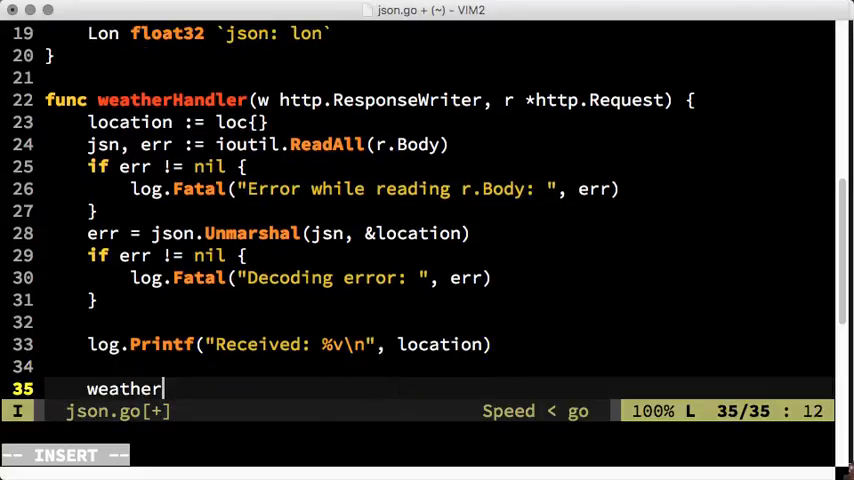
- Build weather := weatherData{...} for Zzyzx: cloudy, TempForecast []int{30, 32, 29}, windData with speed 20
type(":= weatherData {")
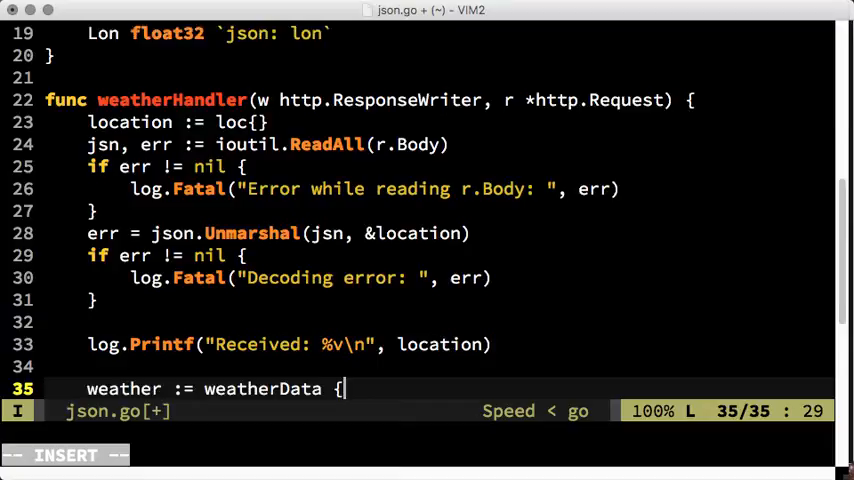
type("LocationName: \"Zzyzx\",")
type("Weather: \"cloud")
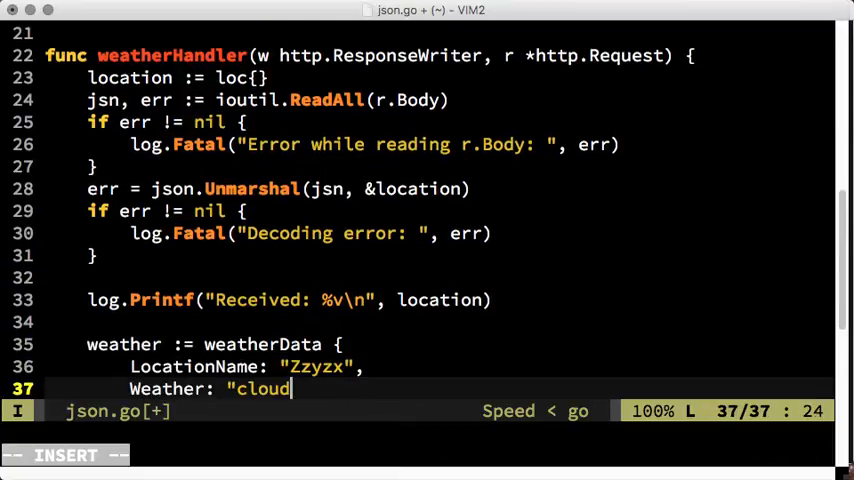
type("y\",")
type("Celsius: true,")
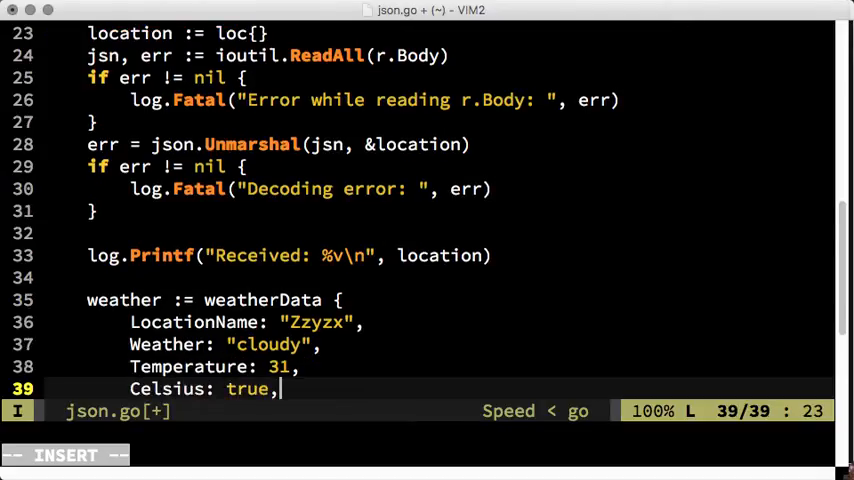
type("TempForecast: []")
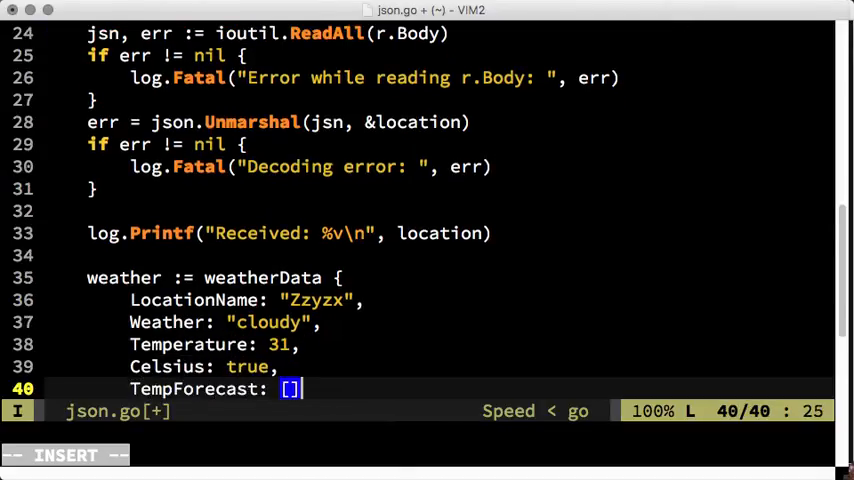
type("int{30, 32, 29},")
type("Wind:")
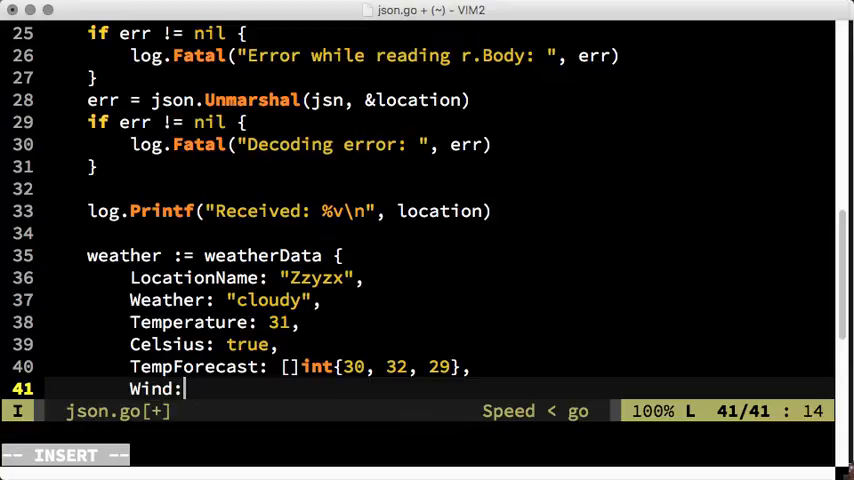
type("windData{")
type("Spee")
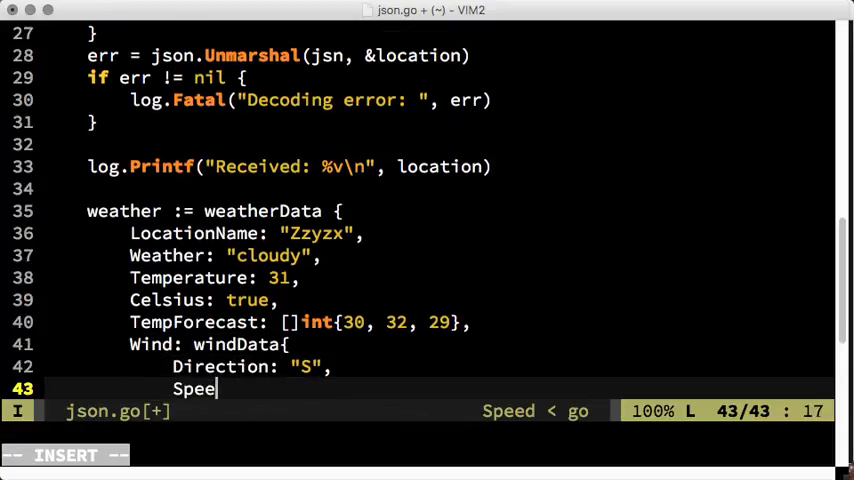
type("d: 20,")
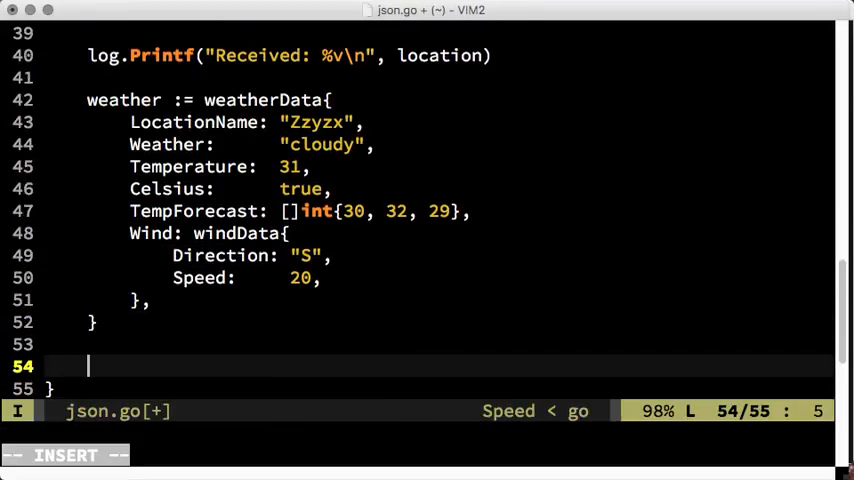
- Marshal the weather struct into weatherJson and print the error with %s if marshalling fails
type("weatherJson")
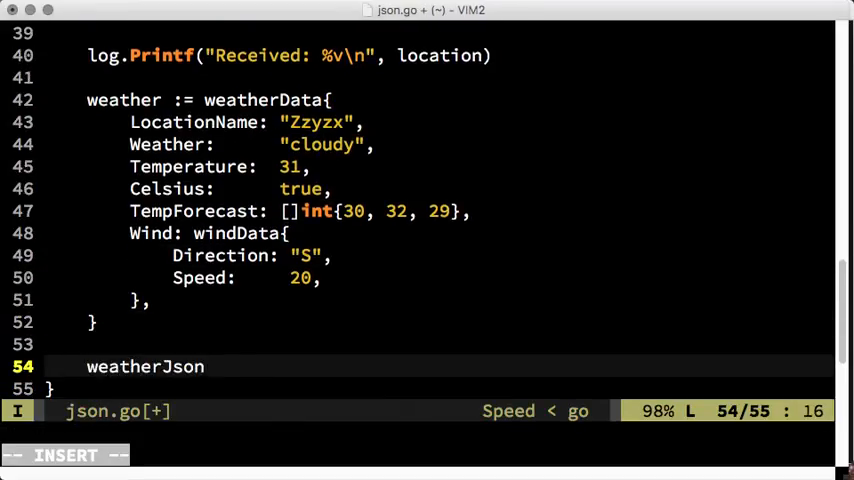
type(", err := json.Marshal(weather)")
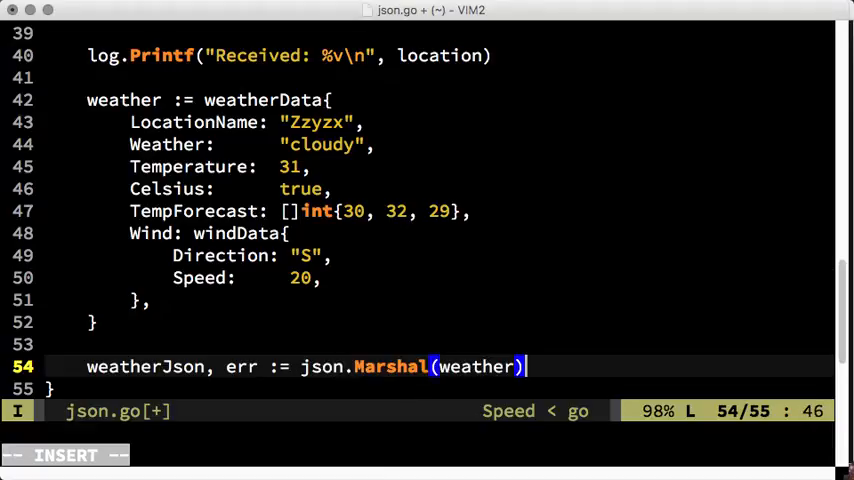
type("if err != nil {")
type("fmt.Fprintf(w, \"Error:")
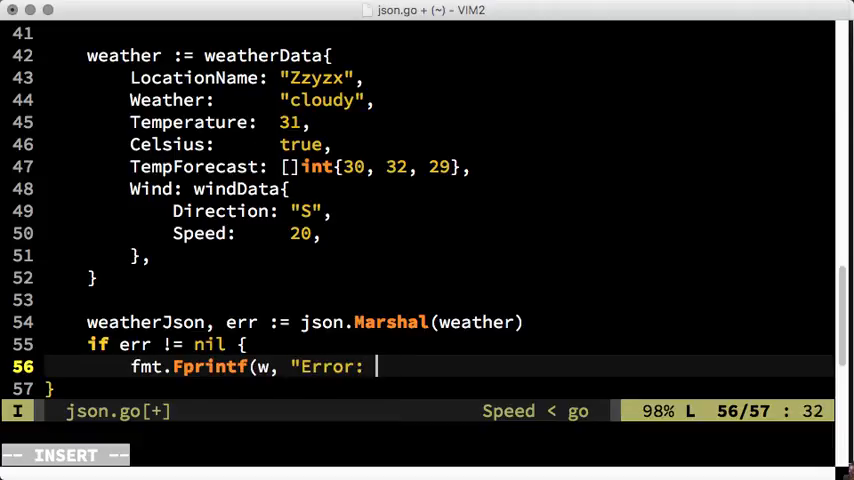
type("%s\", err)")
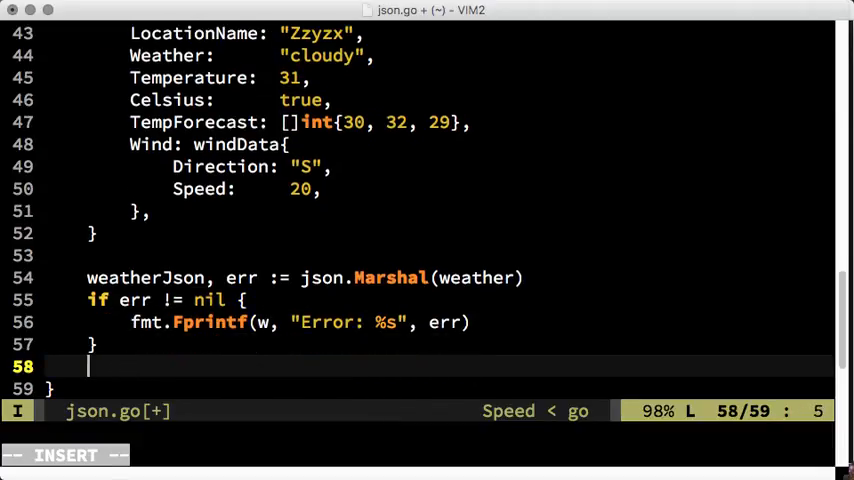
- Set the Content-Type header to application/json and write weatherJson to the response
type("w.Header().Set")
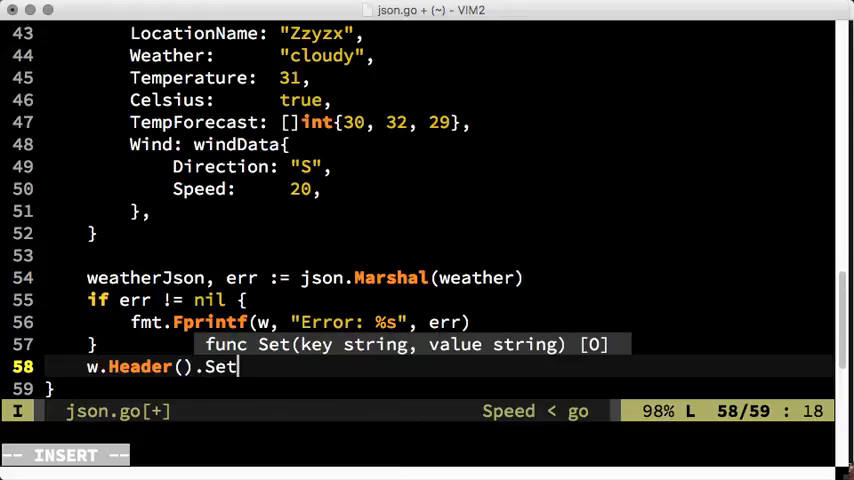
type("(\"Content-Type\", \"application/json\"")
type("w.")
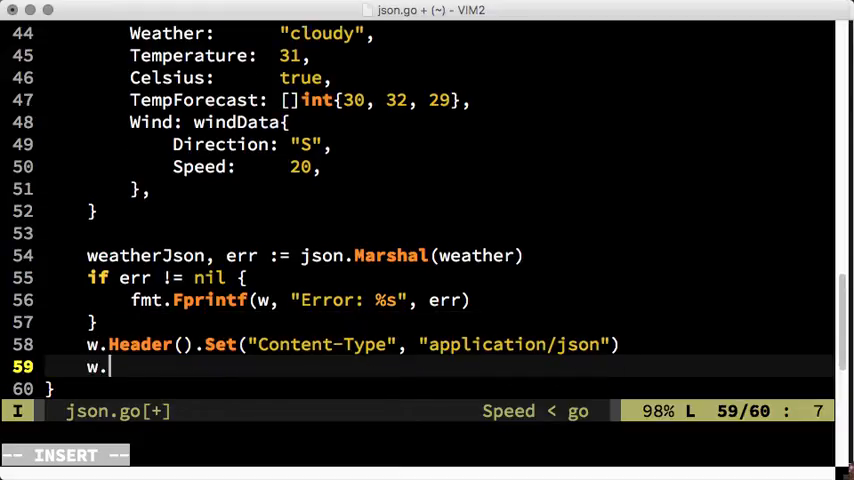
type("Write(weatherJson)")
type("fu")
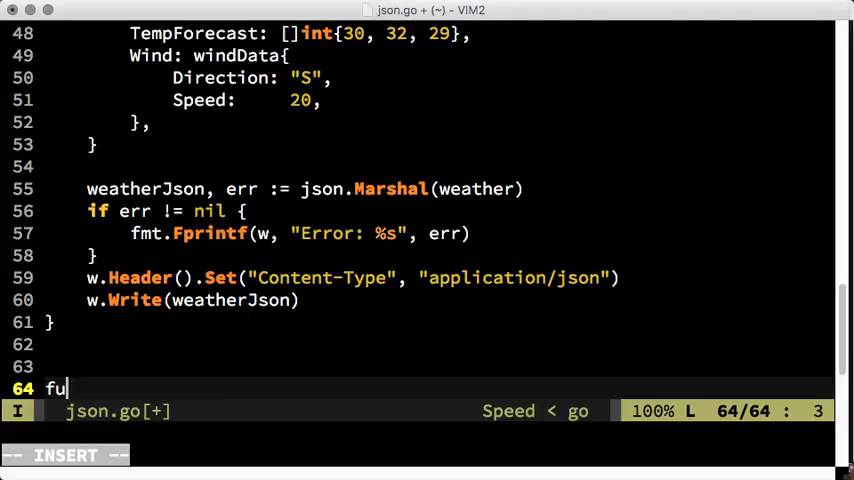
- Write server() routing "/" to weatherHandler and listening on :8080, then begin func client()
type("nc server() {\\n\\thtt")
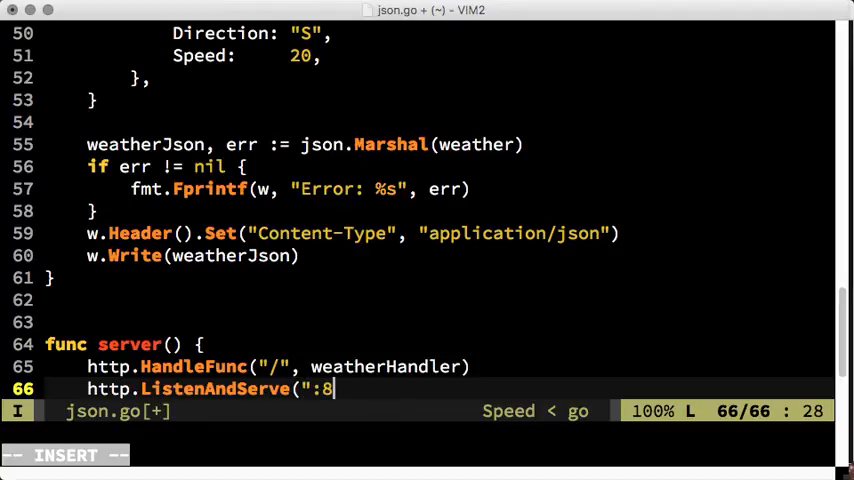
type("080\", nil)")
type("f")
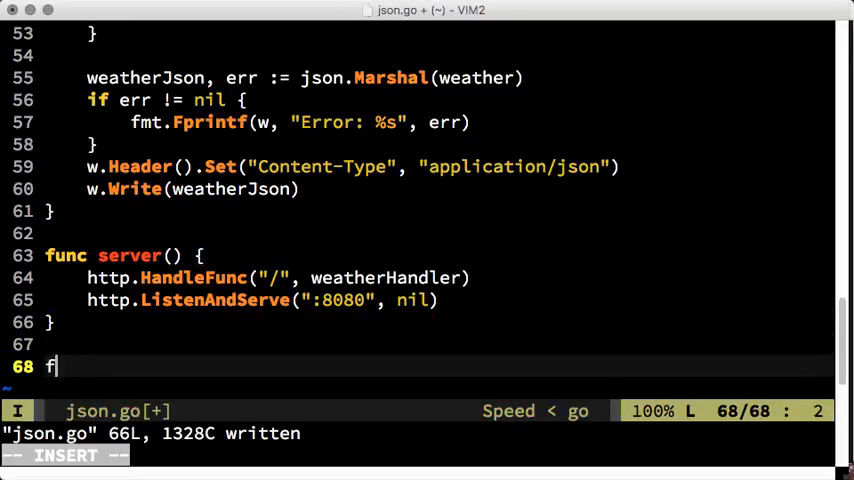
type("unc client() {")
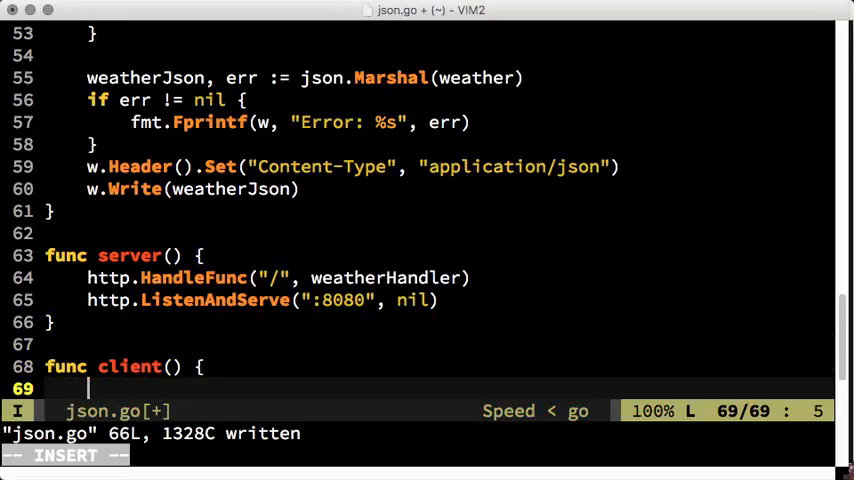
- Marshal a loc with Lat 35.14326 and Lon -116.104 into locJson
type("locJson, err :=")
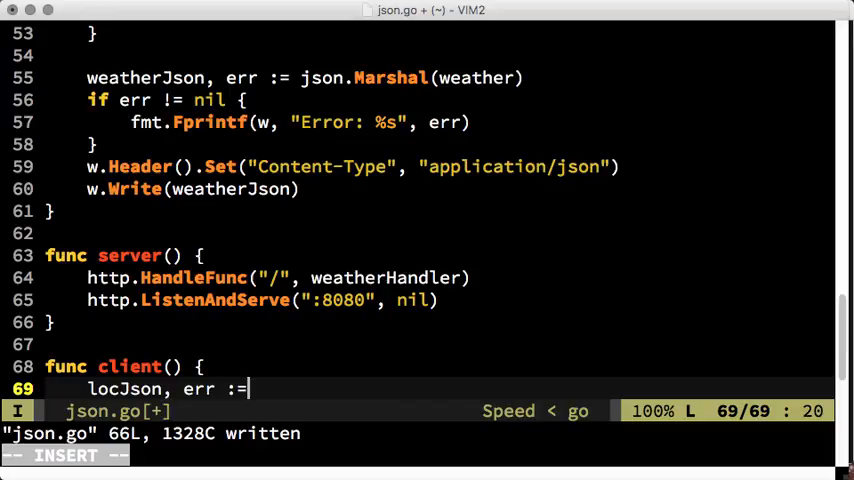
type("json.Marshal(loc")
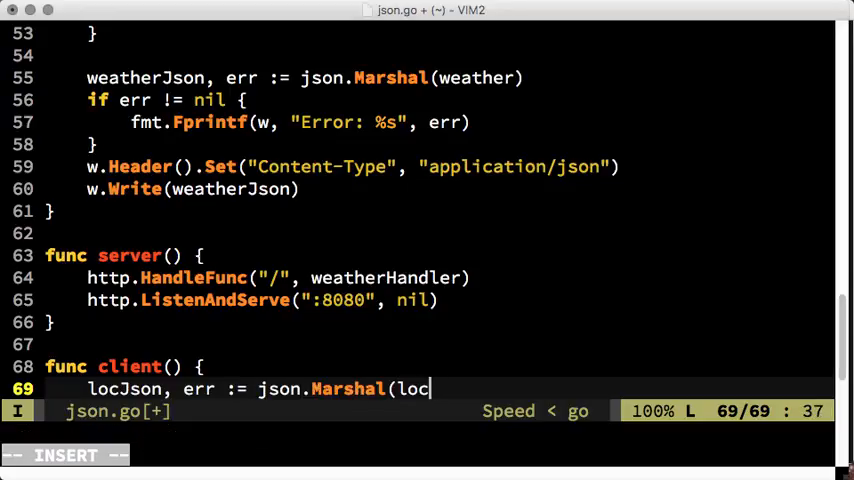
type("{Lat: 35.")
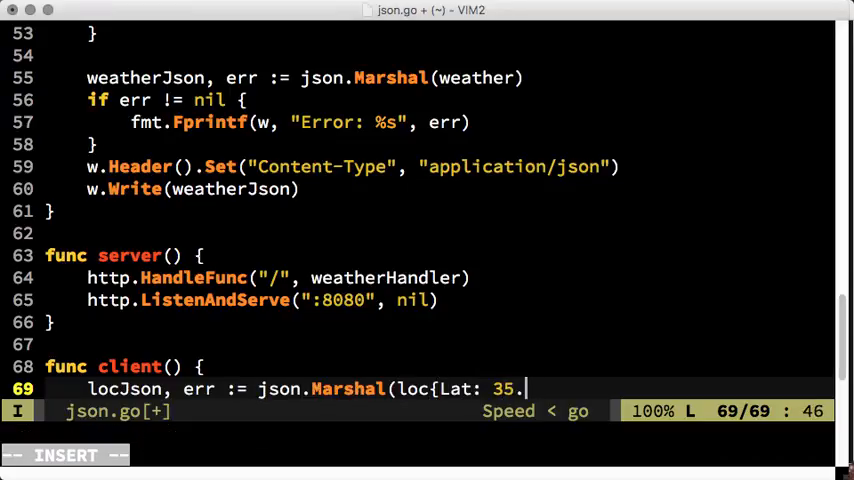
type("14326, Lon: -116")
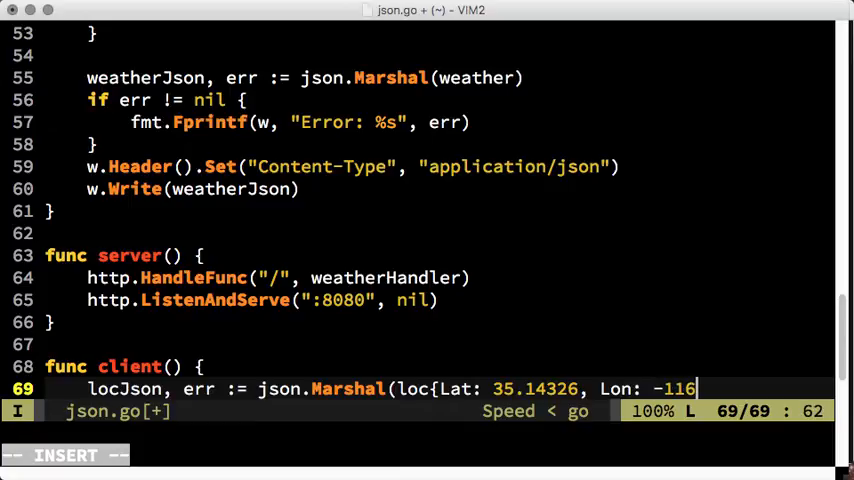
type(".104})")
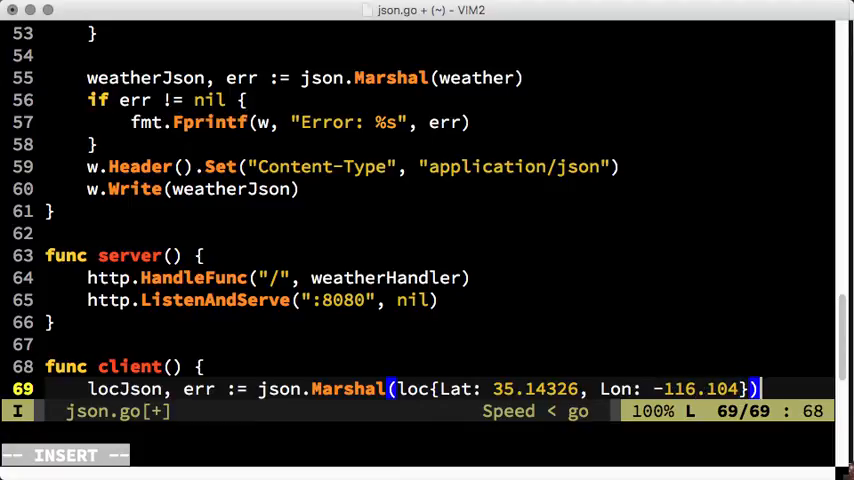
type("req, err :")
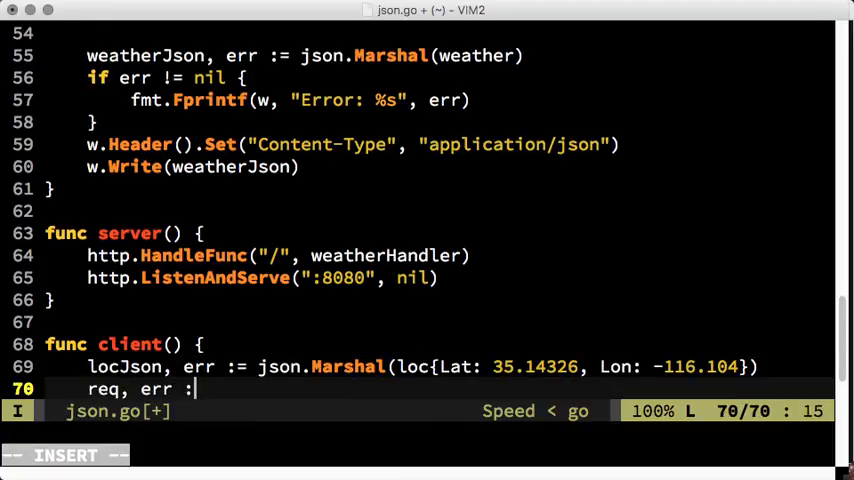
type("= http.NewRequest(\"POS")
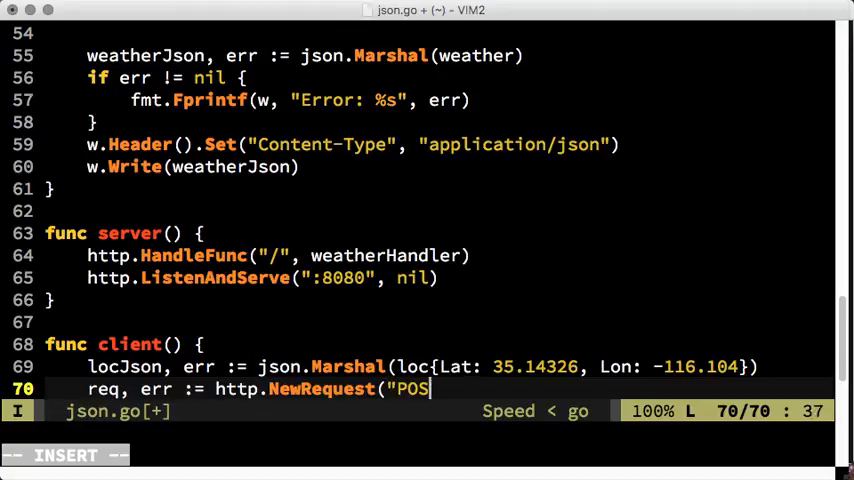
type("T\", \"http://localhost:")
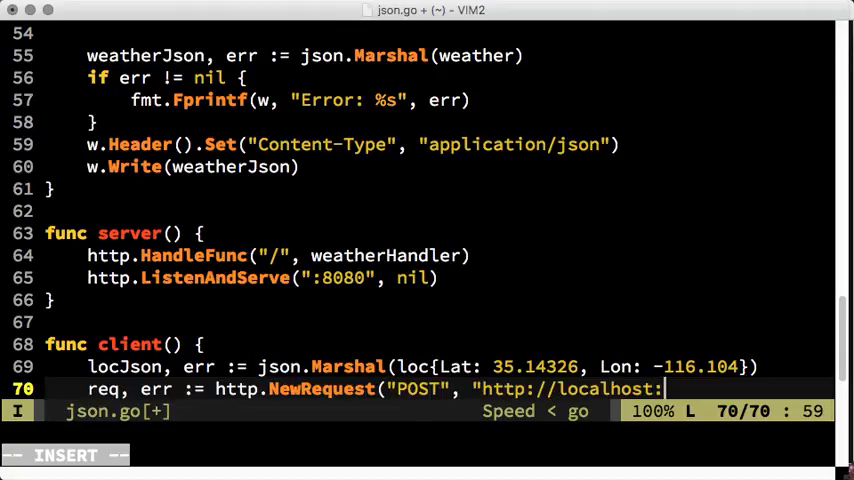
type("8080\", bytes.NewBuffer(locJson")
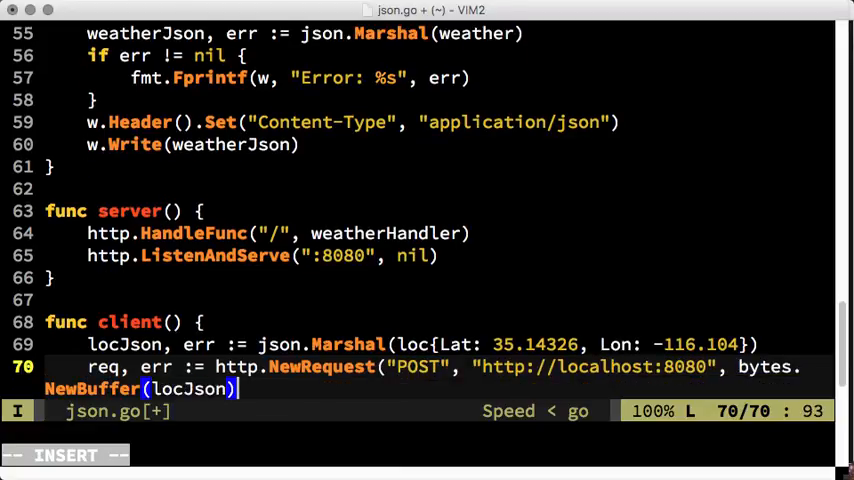
type("req.Hea")
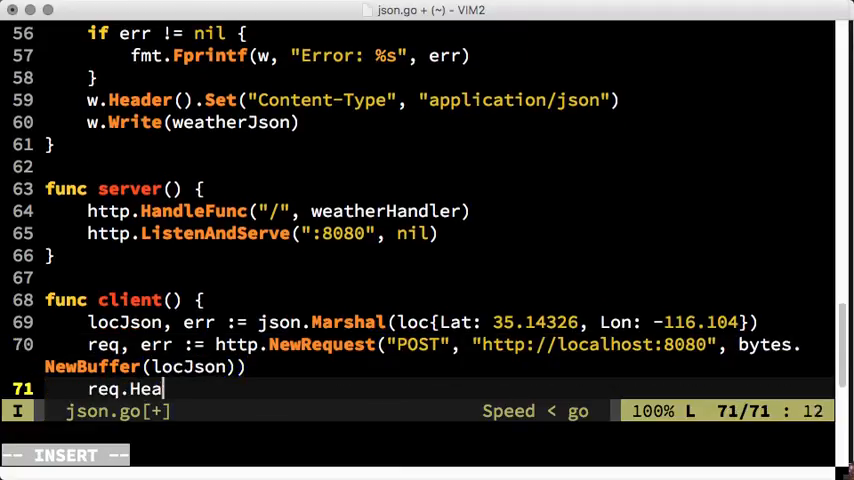
type("der.Set(\"Content-Type\", \"application/json\"")
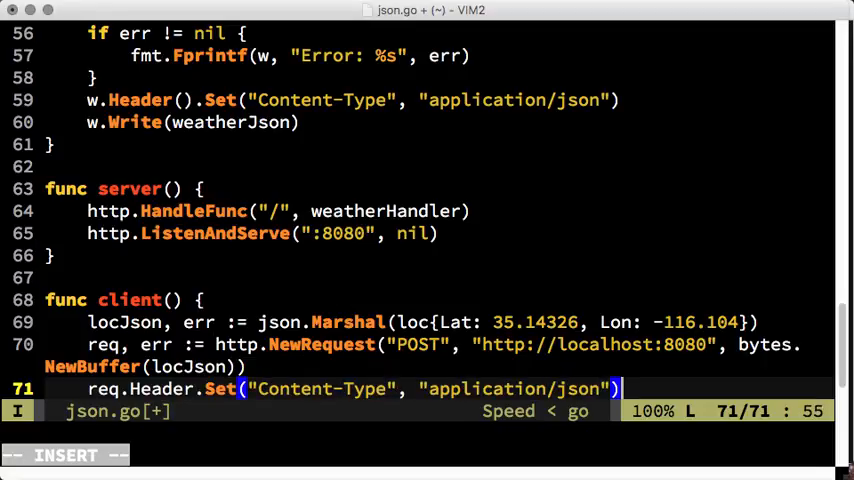
- Create an http.Client, send the request with client.Do(req) and log.Fatal on error
type("client := &http.Client{")
type("resp, err")
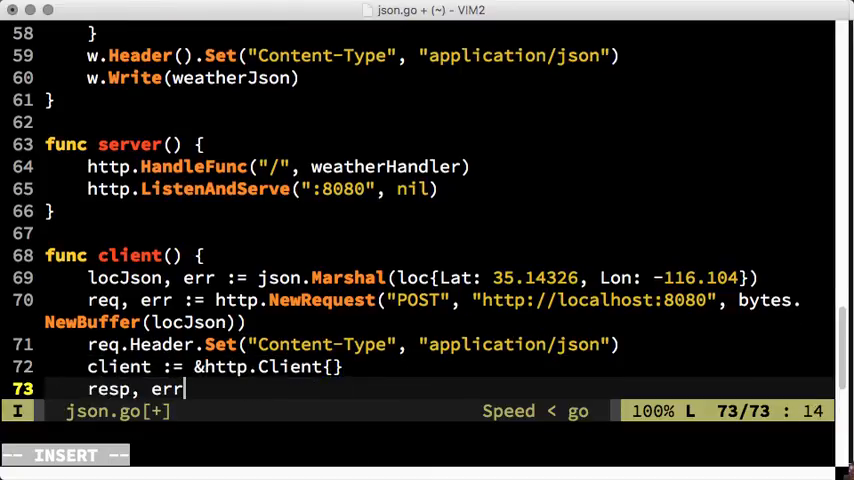
type(":= client.Do(req)")
type("if err != nil {")
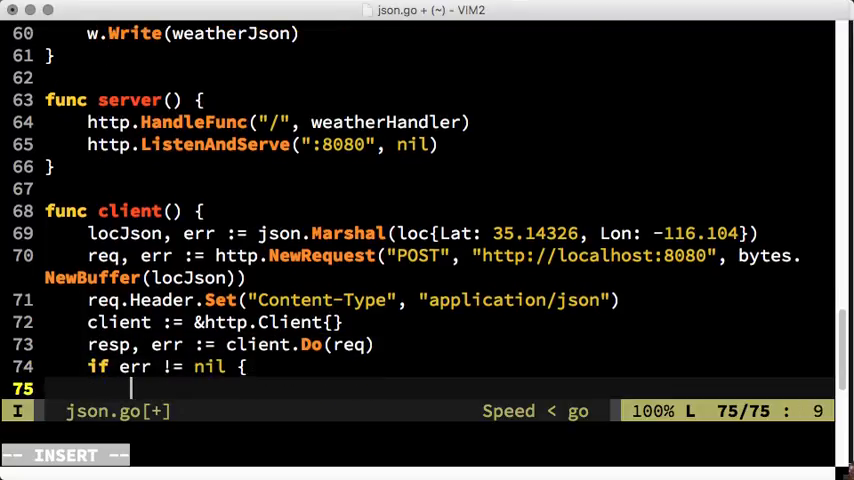
type("log.Fatal(err)")
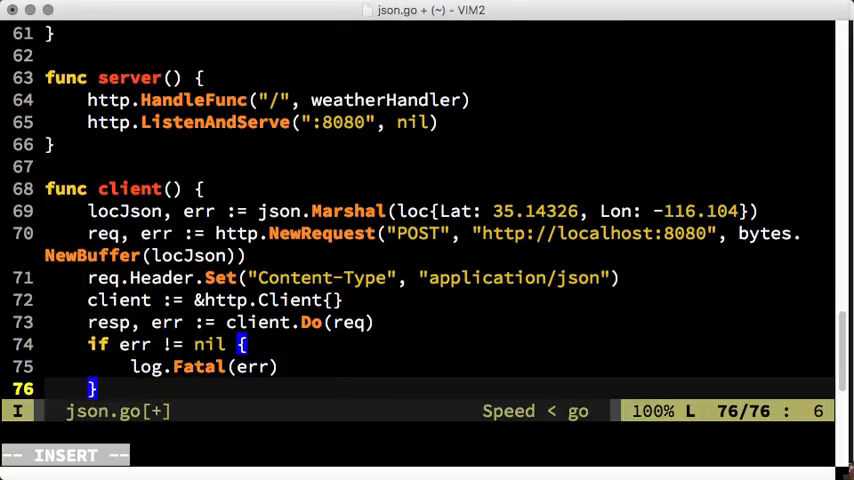
- Read the response body with ioutil.ReadAll and print it with fmt.Println
type("body, err :=")
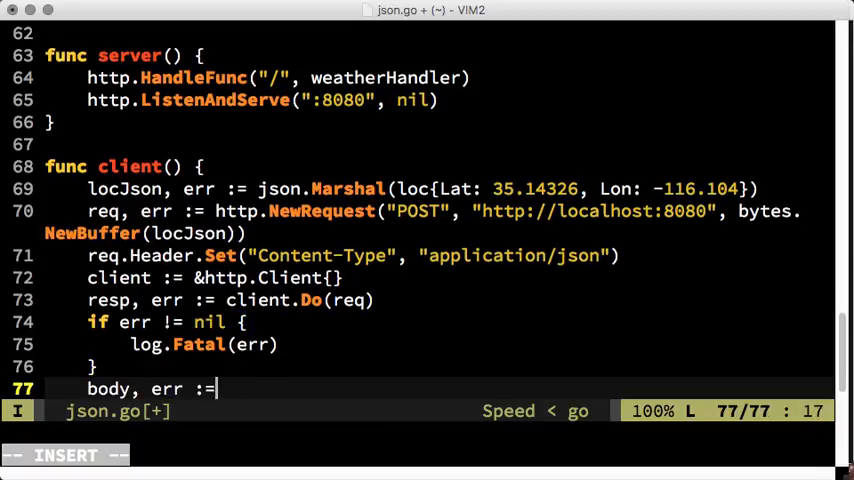
type("ioutil.ReadAll(re")
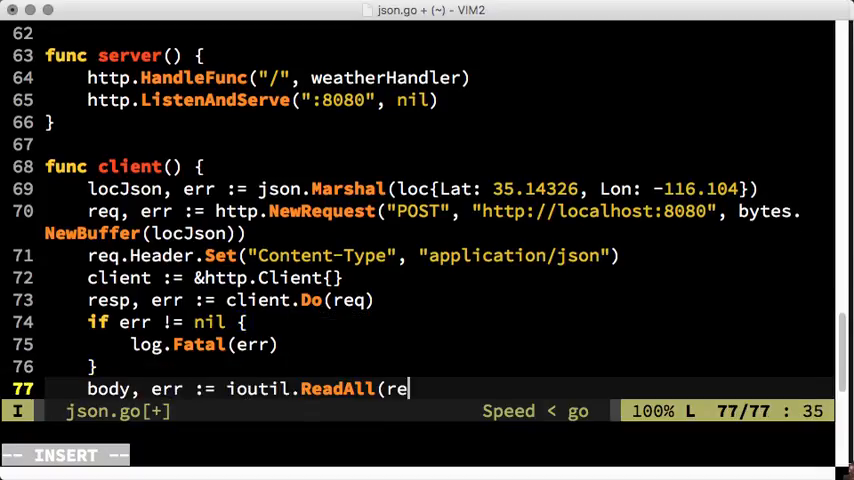
type("fmt.Println(\"Response: \", string(body")
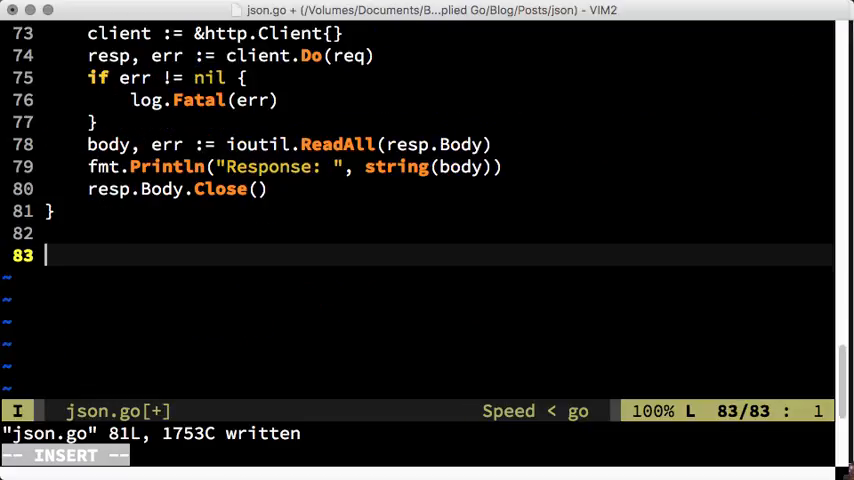
type("func main() {")
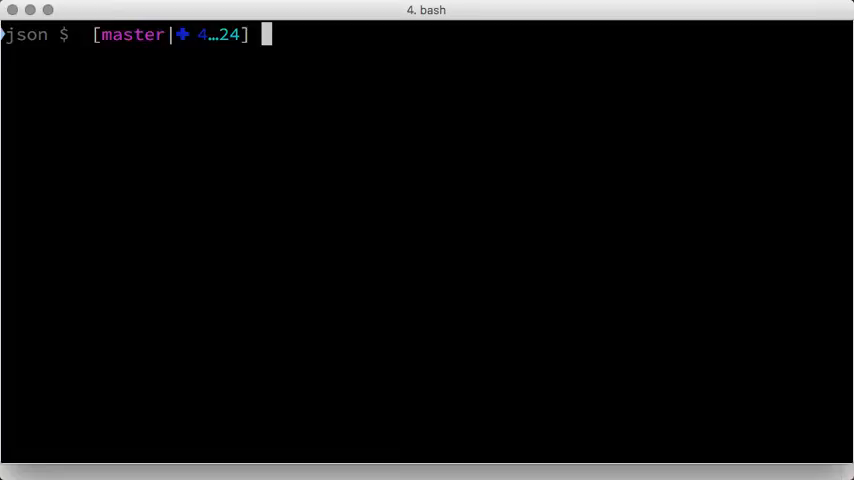
- Enter the command go run json.go at the bash prompt
type("go")
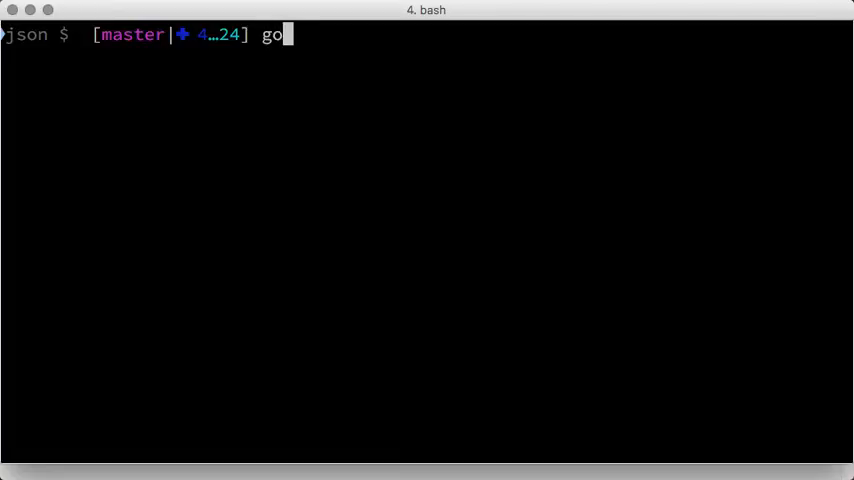
type("run json.")
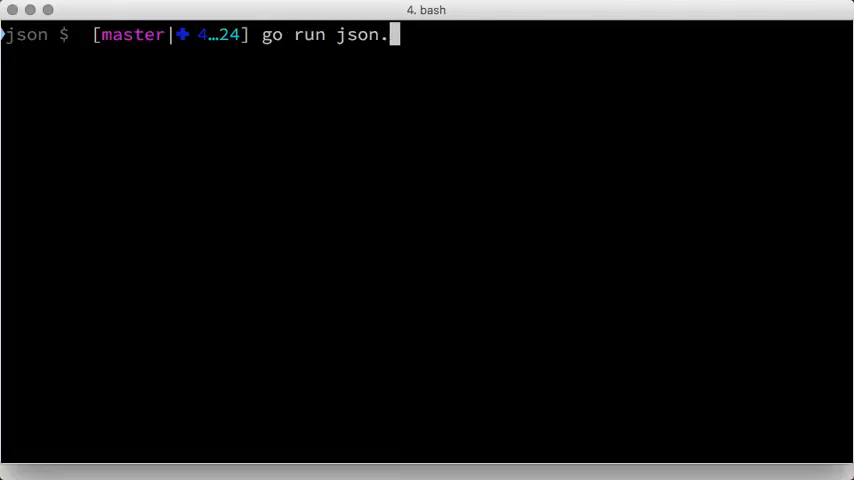